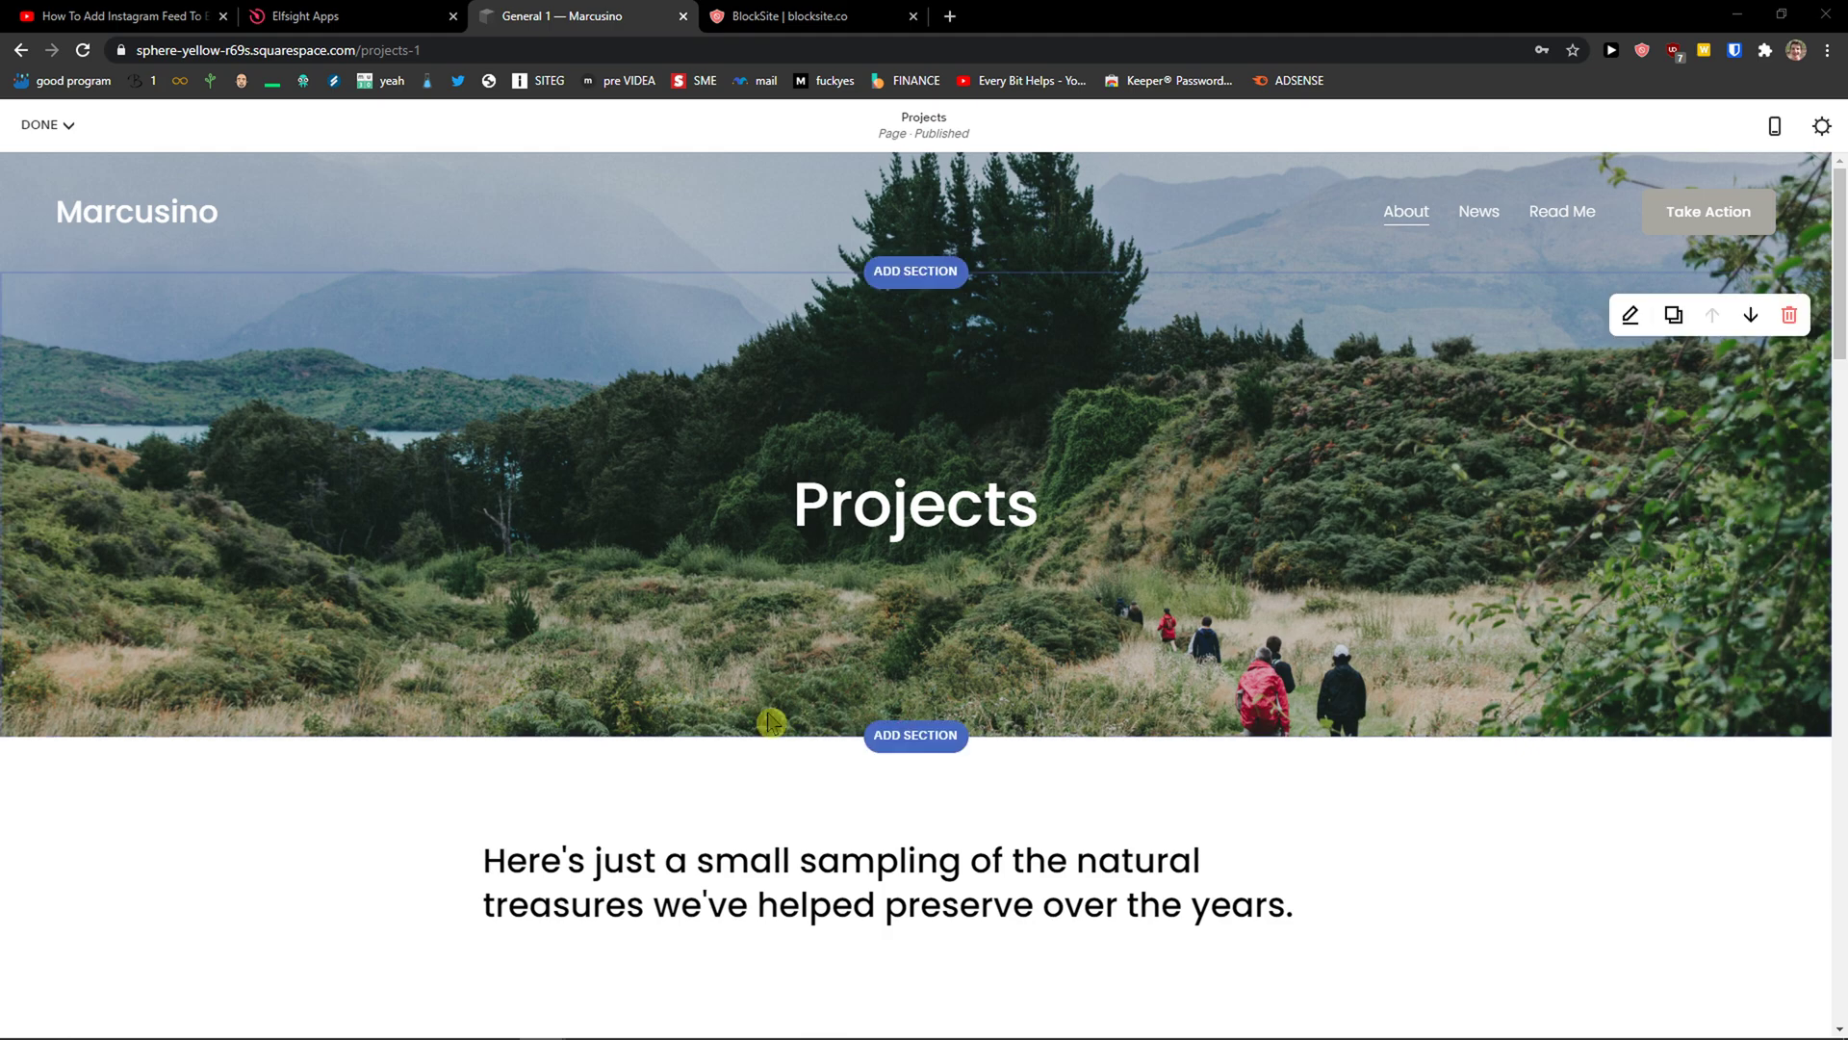
- Bring up the YouTube tutorial video whose description holds the Elfsight affiliate link
{"action": "left_click", "coordinate": [126, 16]}
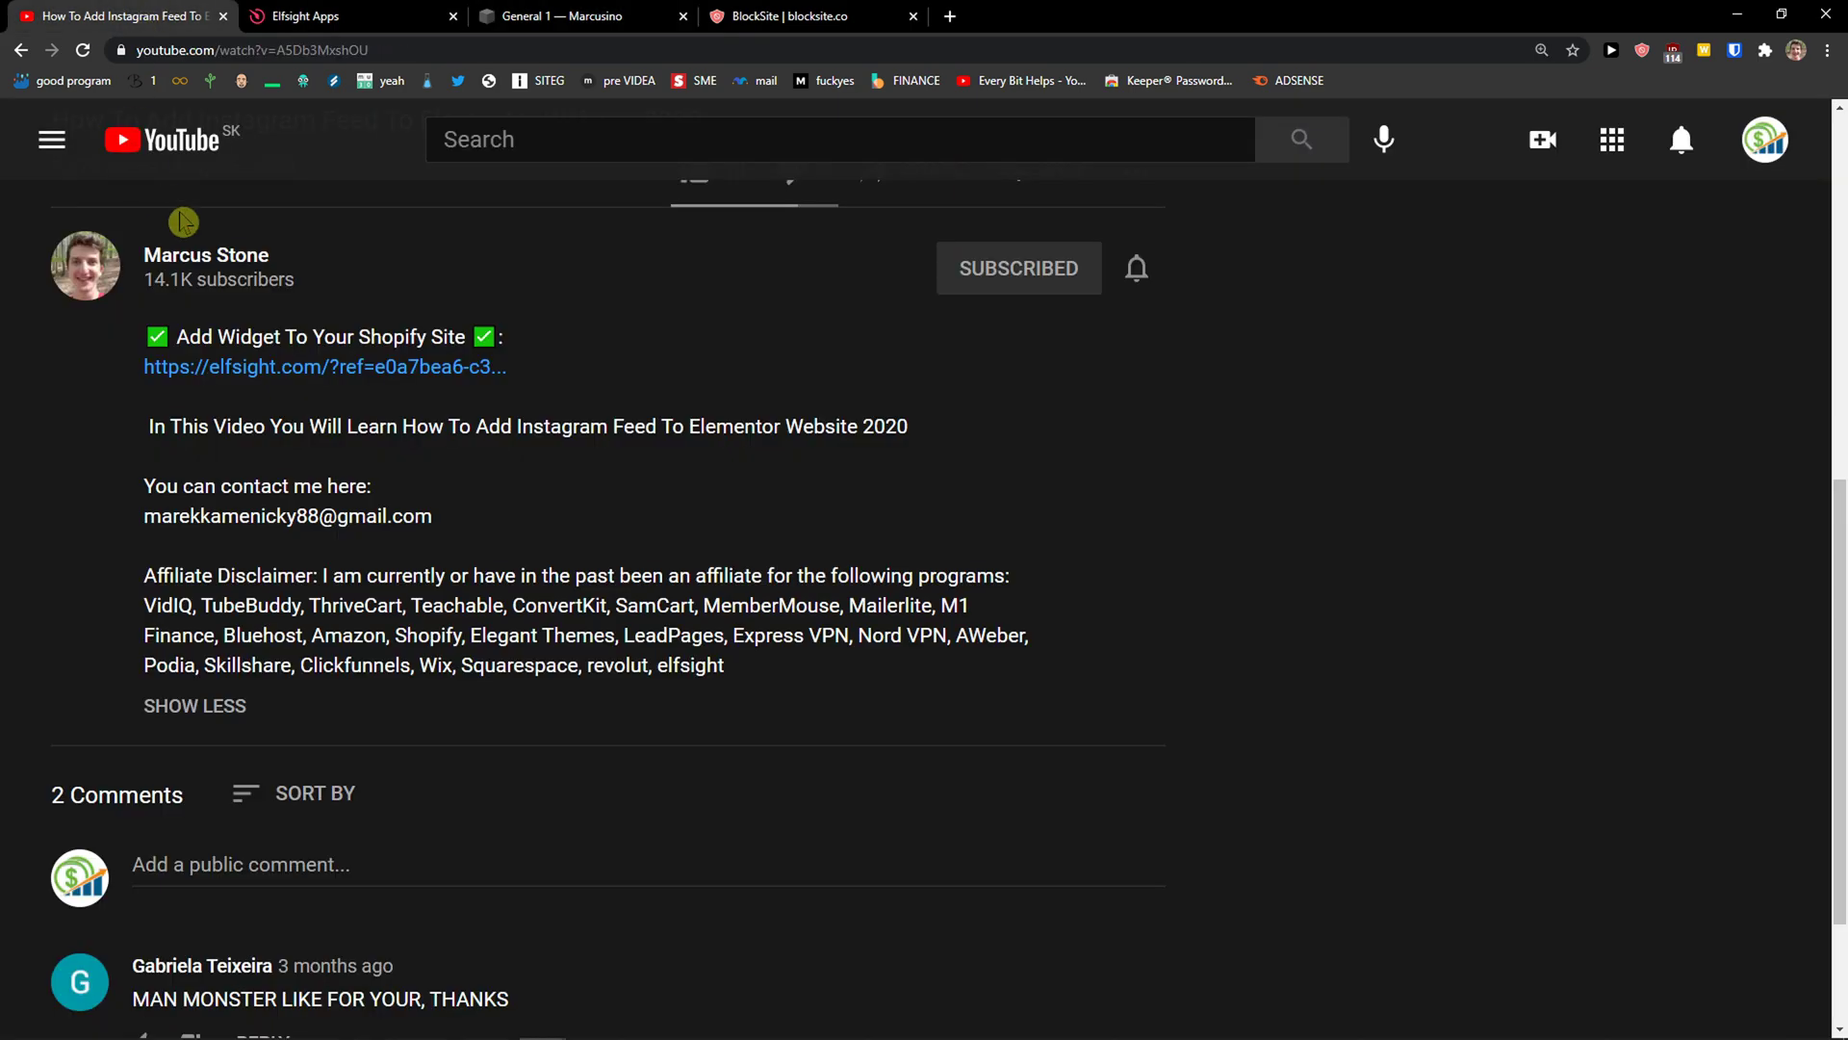
{"action": "mouse_move", "coordinate": [270, 376]}
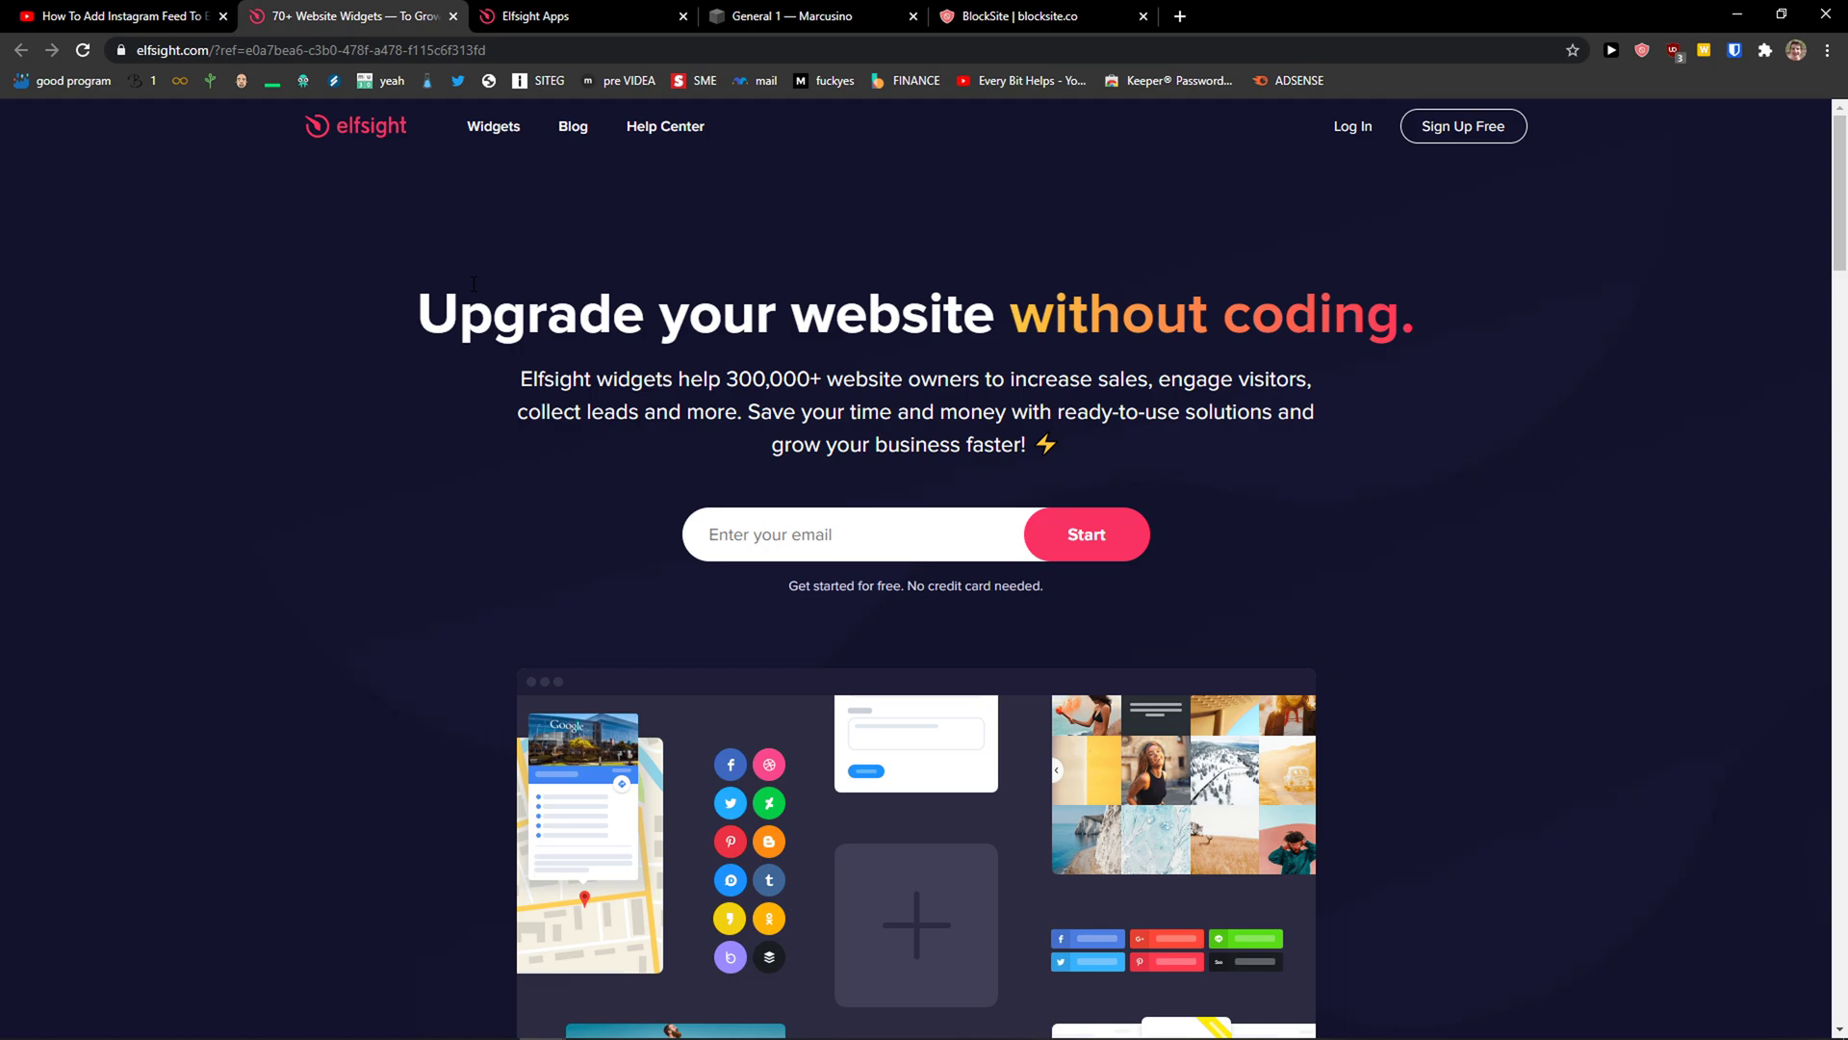
{"action": "mouse_move", "coordinate": [1475, 143]}
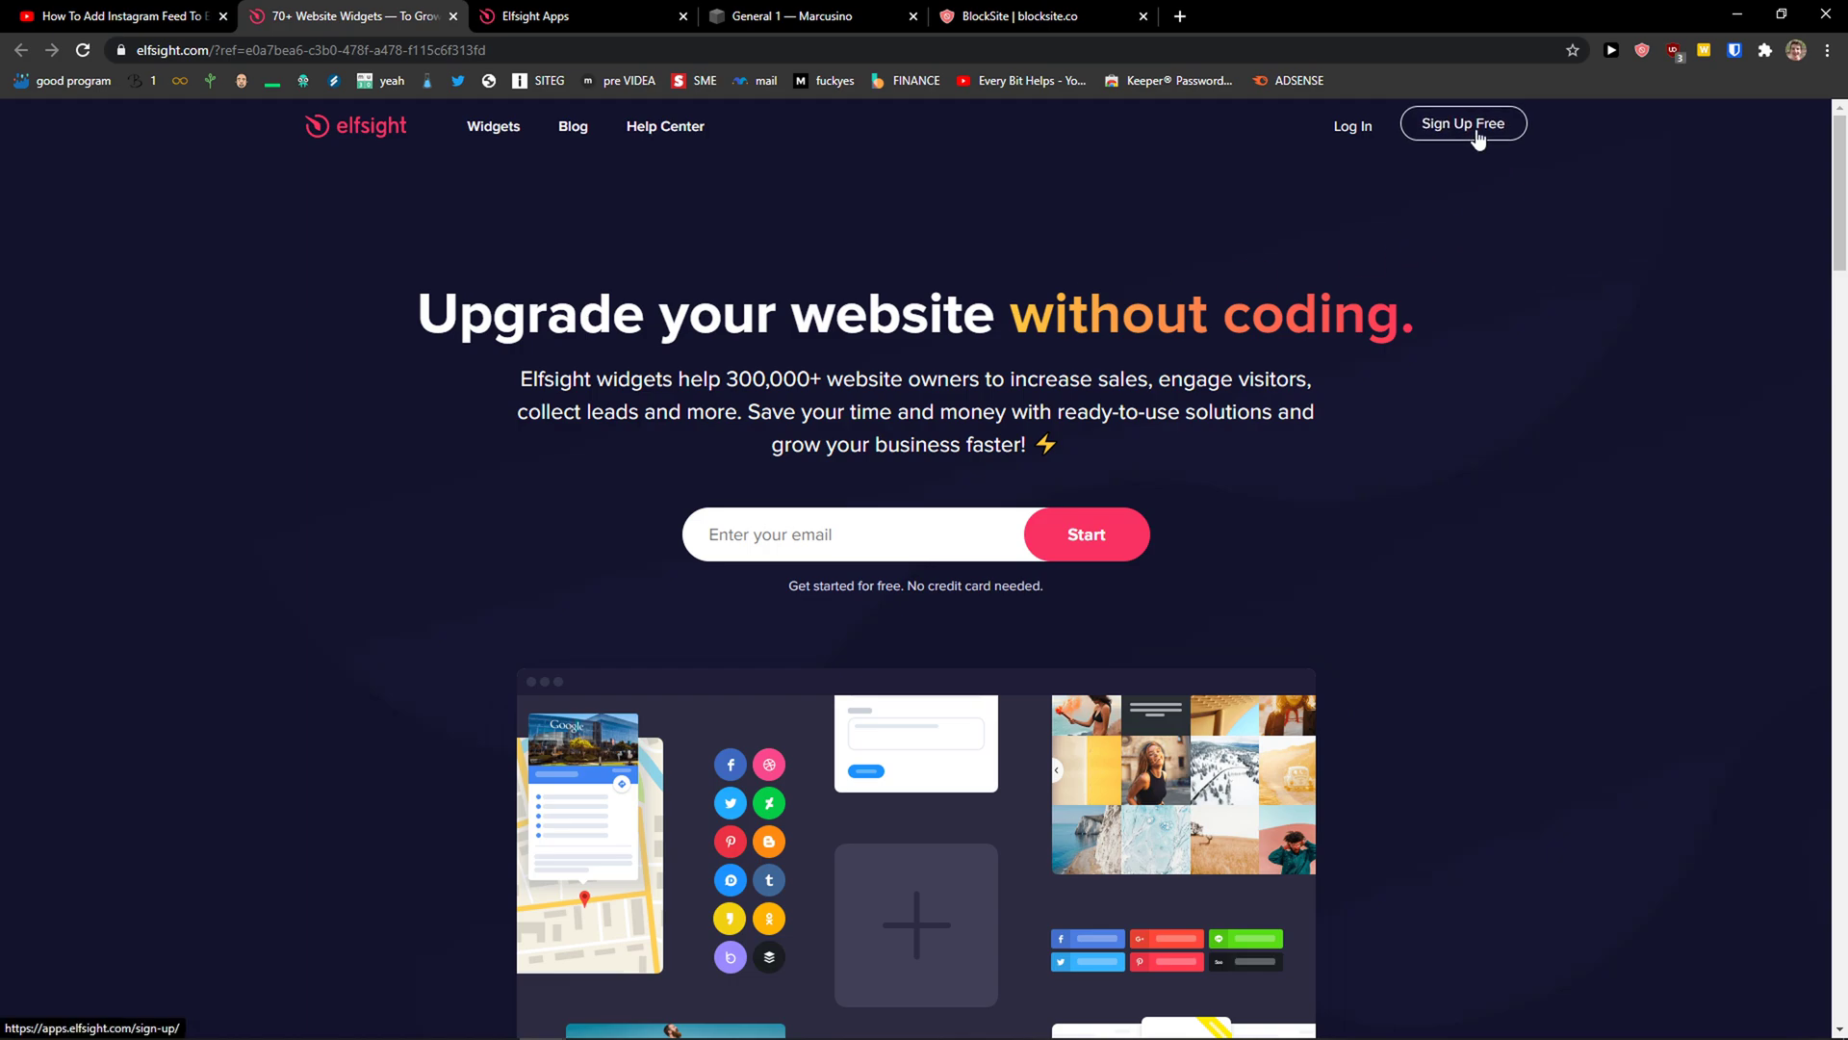
- Begin logging in to the Elfsight account from the homepage navigation
{"action": "left_click", "coordinate": [1463, 123]}
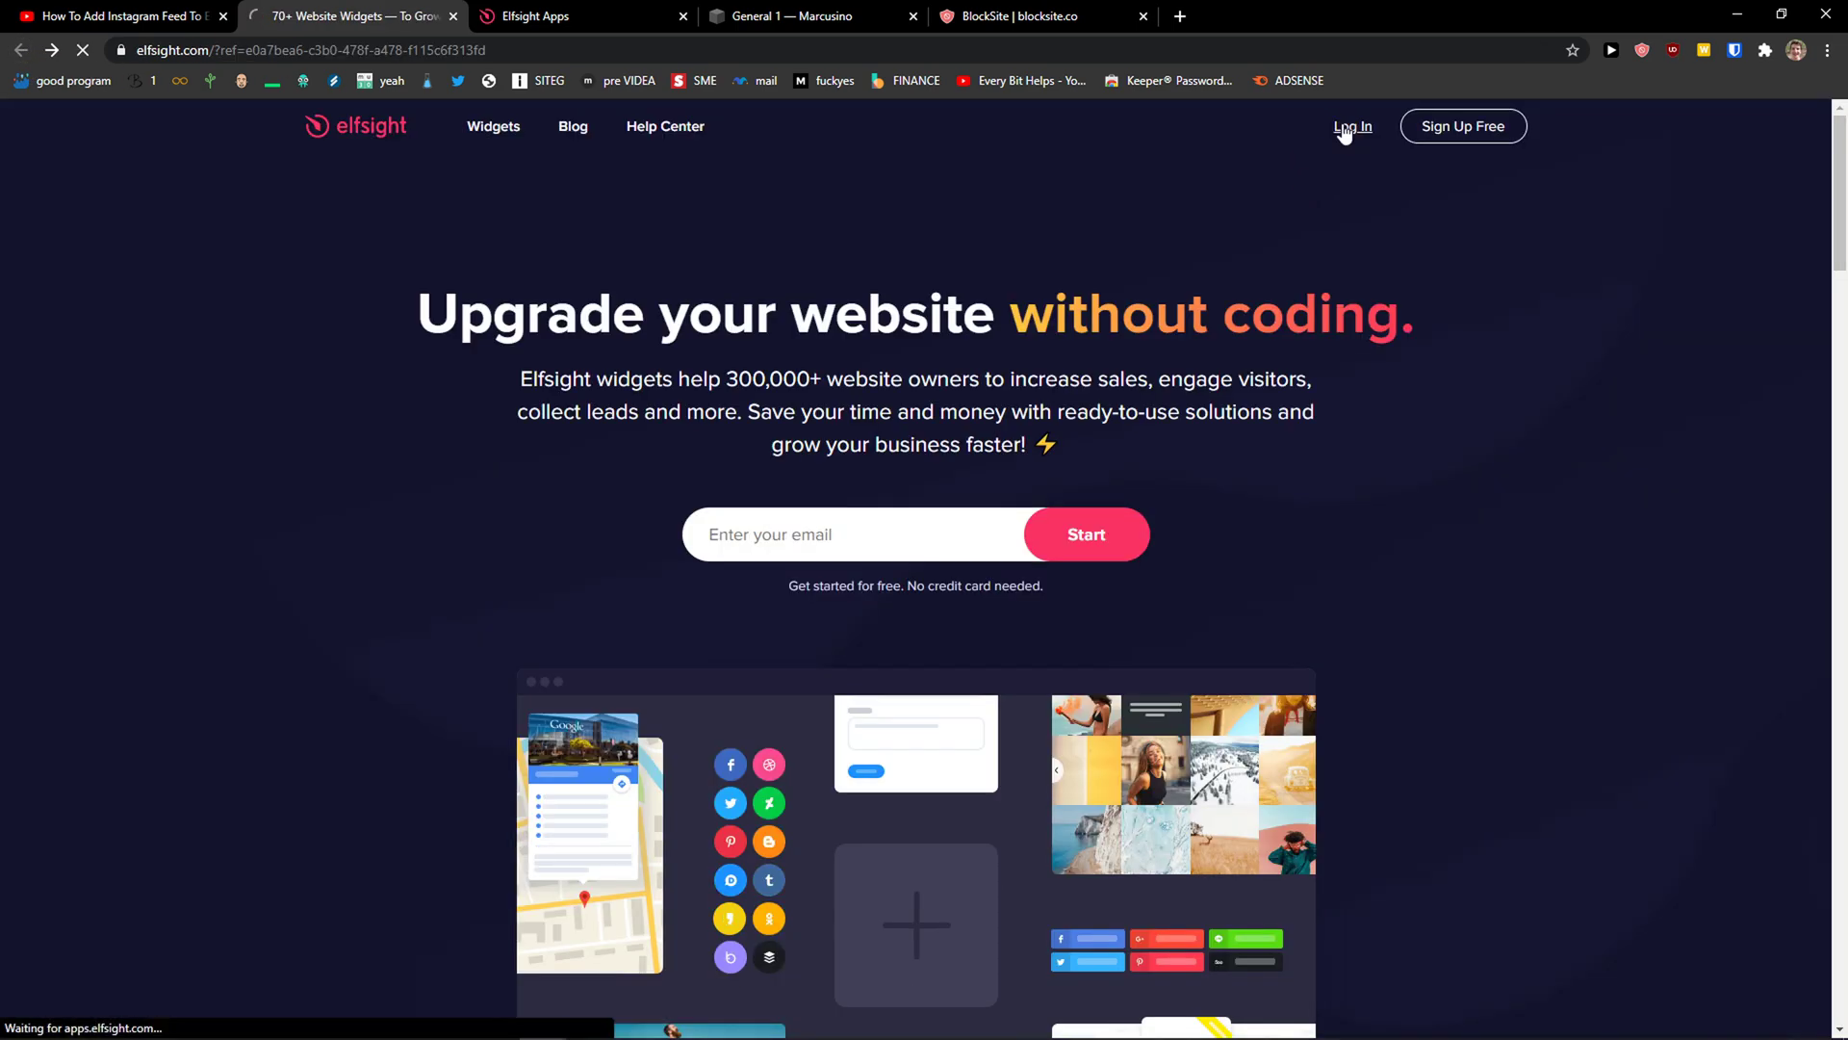
- Sign in to the dashboard, search 'age' and create a new Age Verification widget
{"action": "left_click", "coordinate": [1352, 127]}
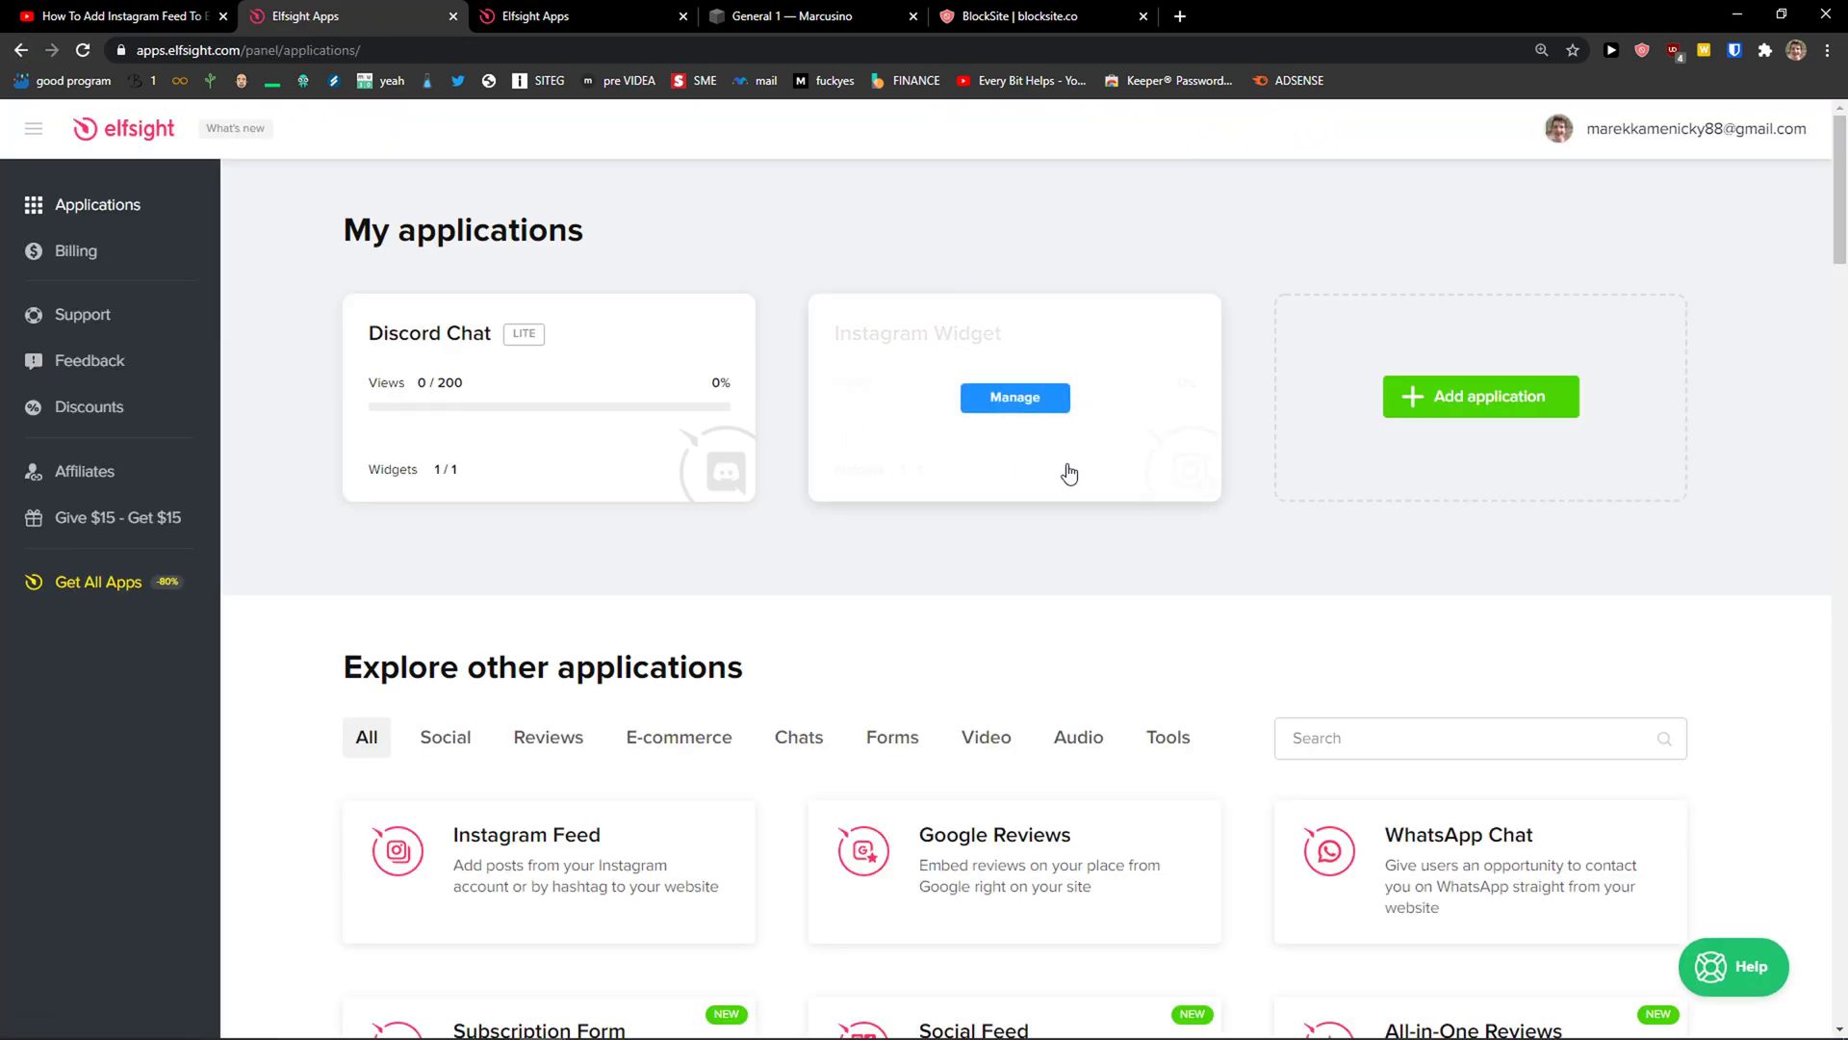
{"action": "scroll", "scroll_direction": "down", "scroll_amount": 3}
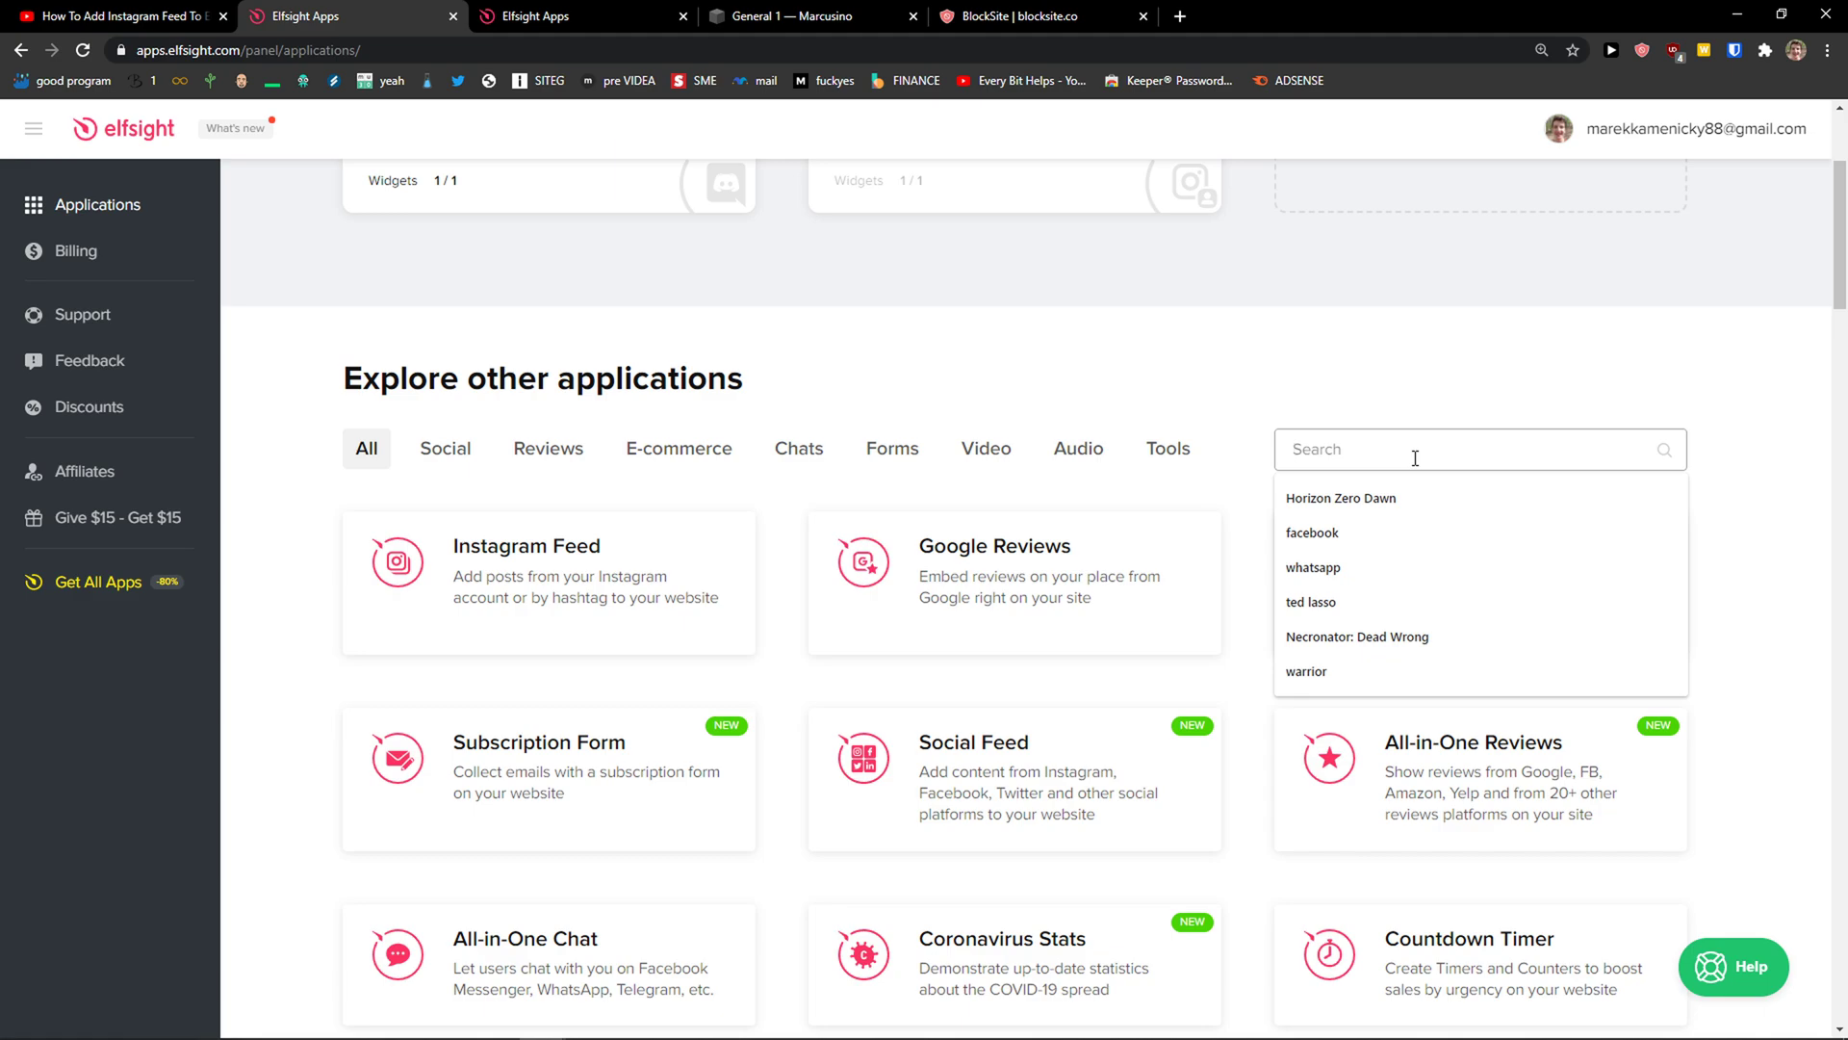
{"action": "type", "text": "age"}
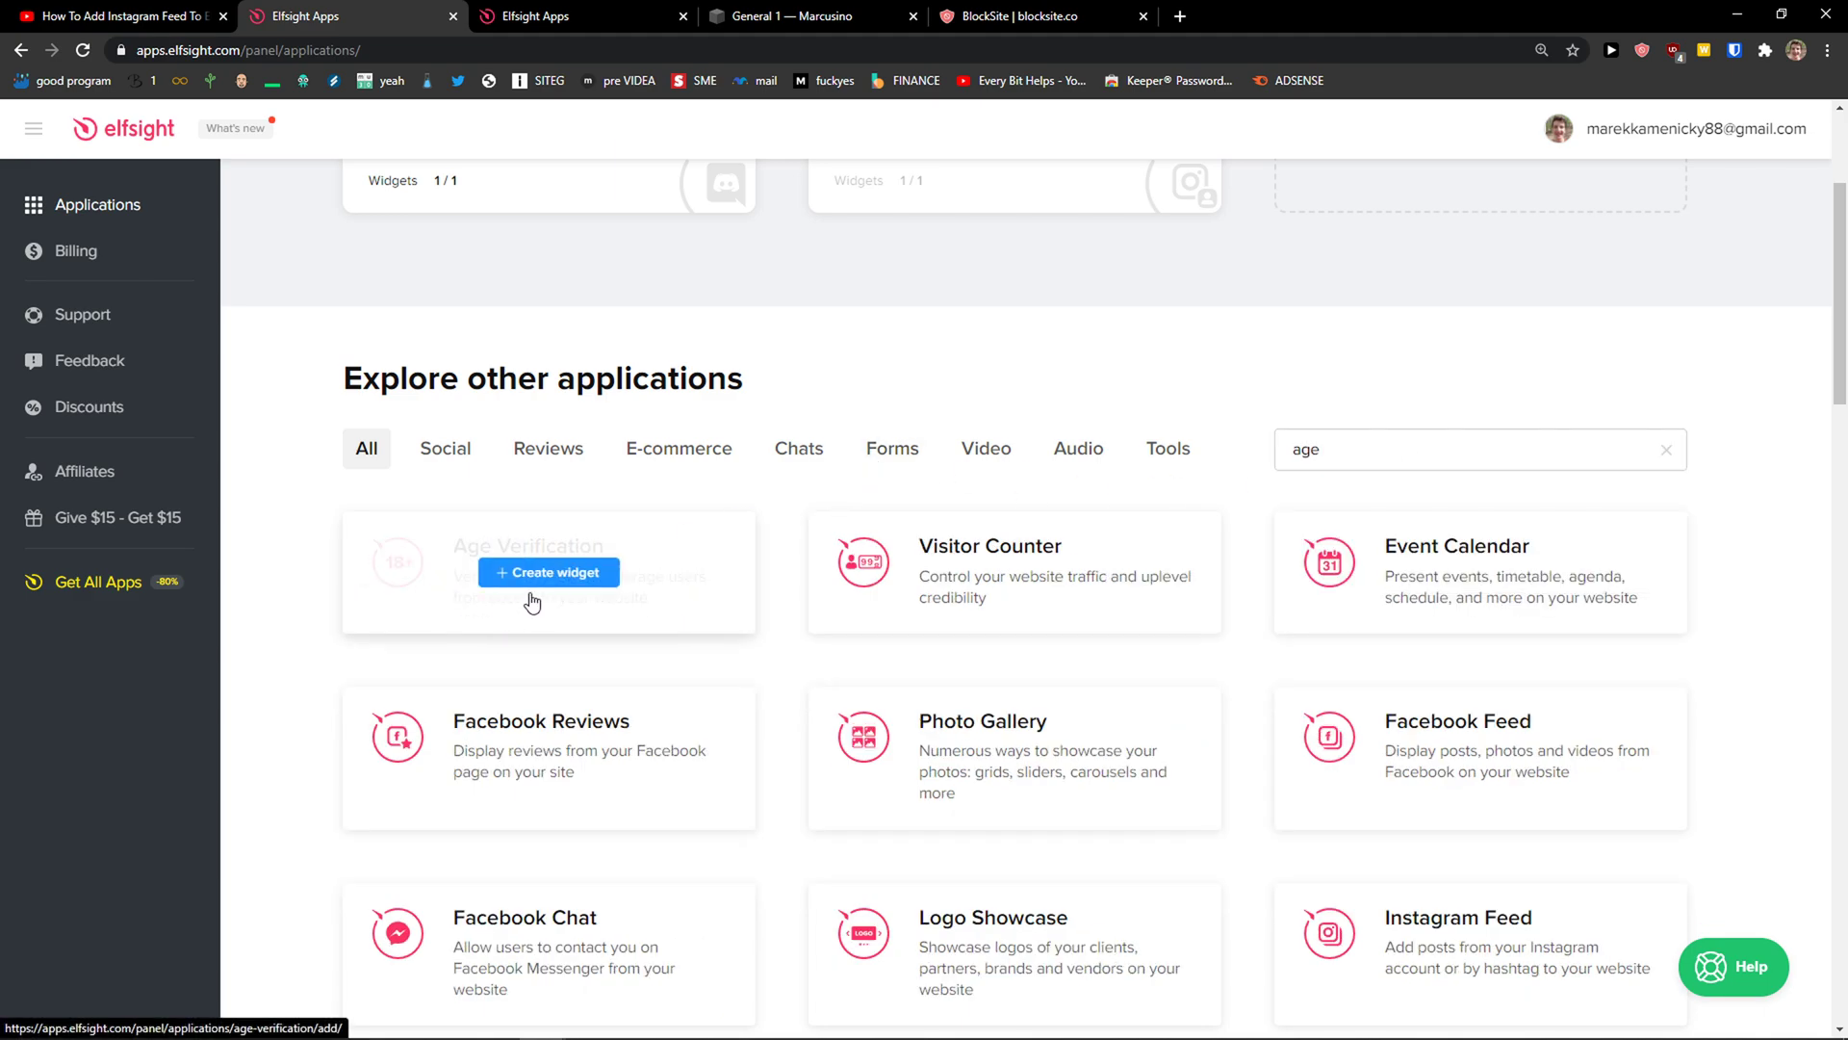
{"action": "left_click", "coordinate": [549, 572]}
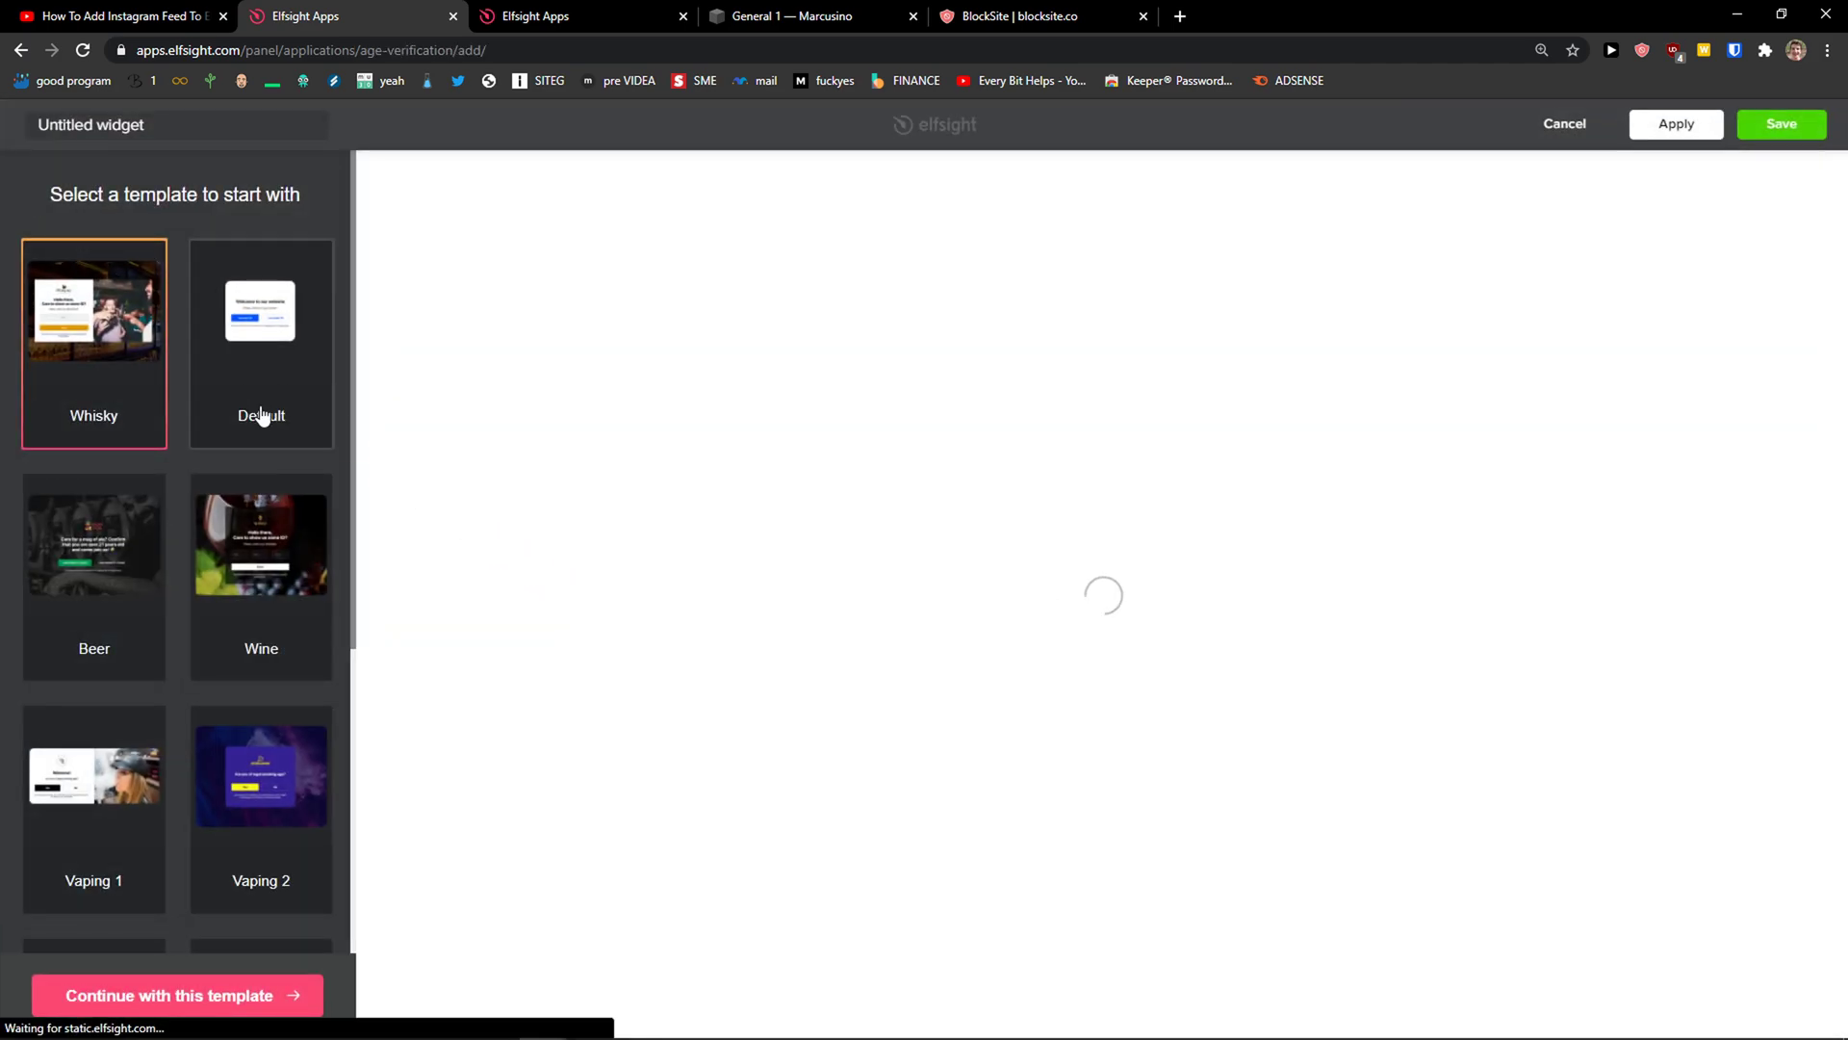
- Choose the Default template for the widget and continue to its editor settings
{"action": "left_click", "coordinate": [262, 545]}
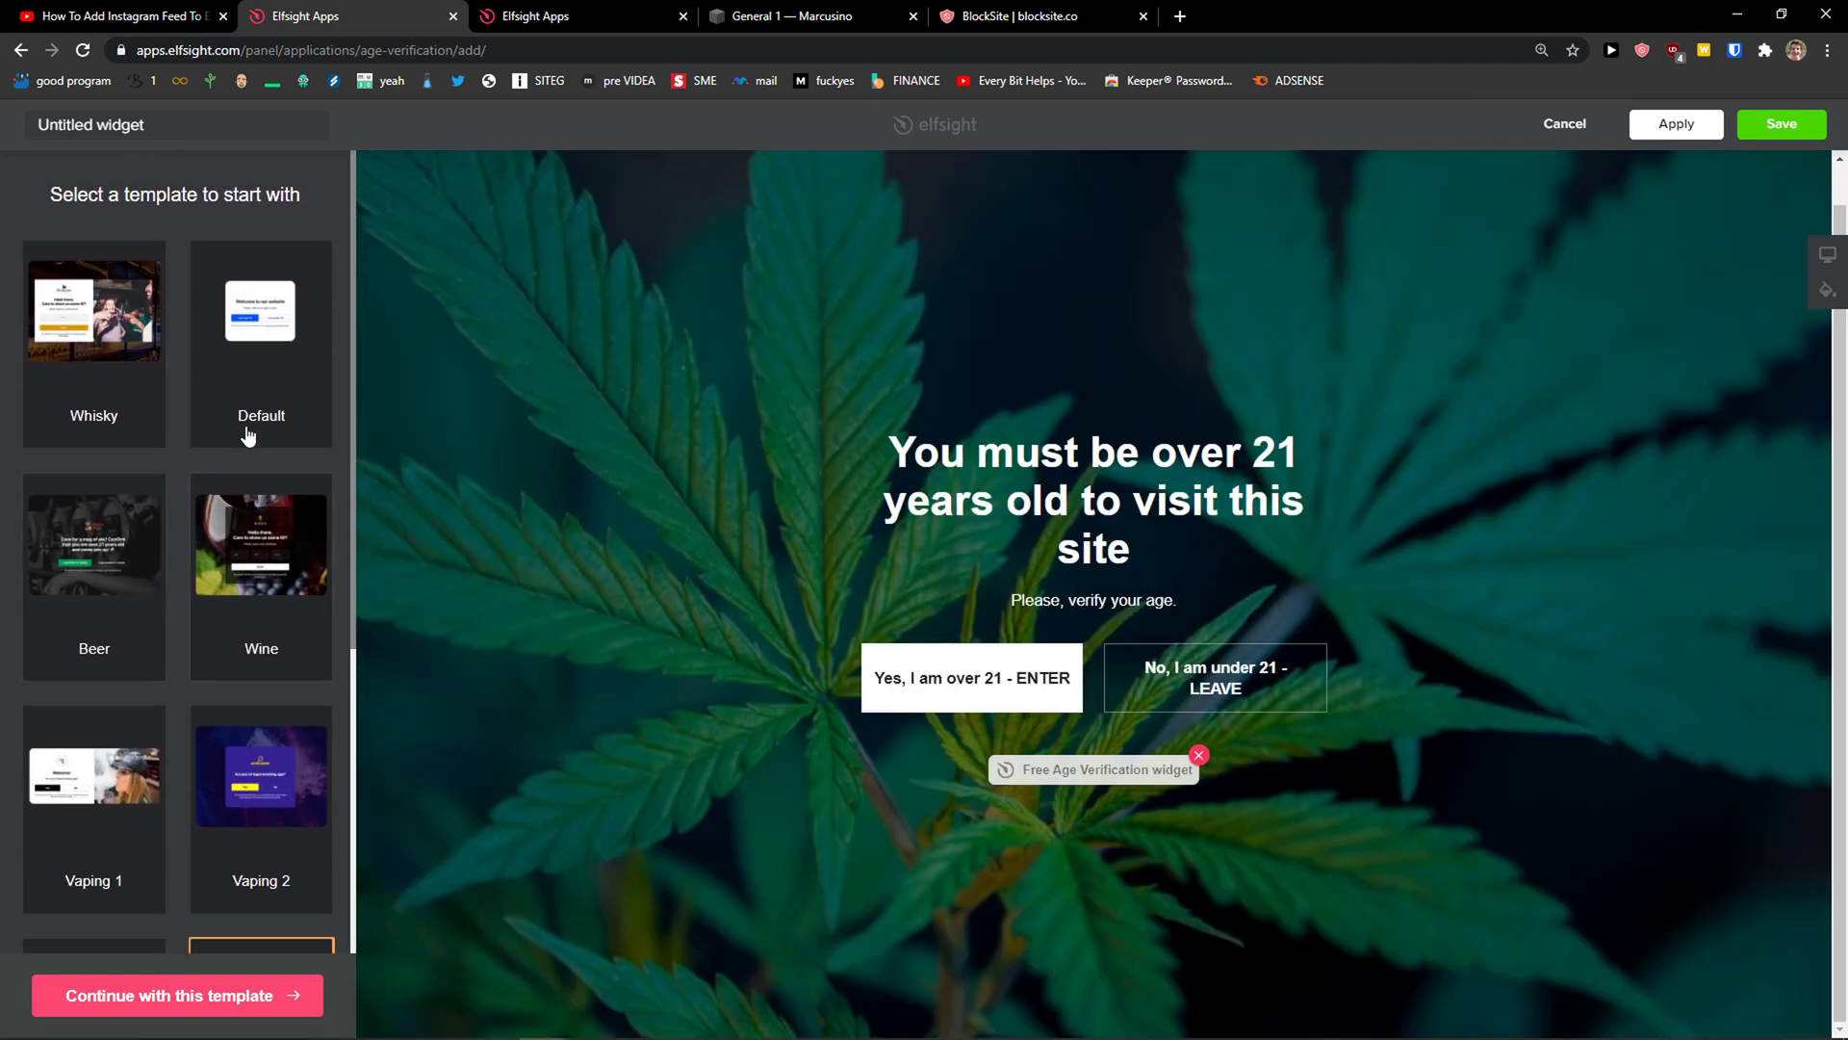
{"action": "left_click", "coordinate": [260, 337]}
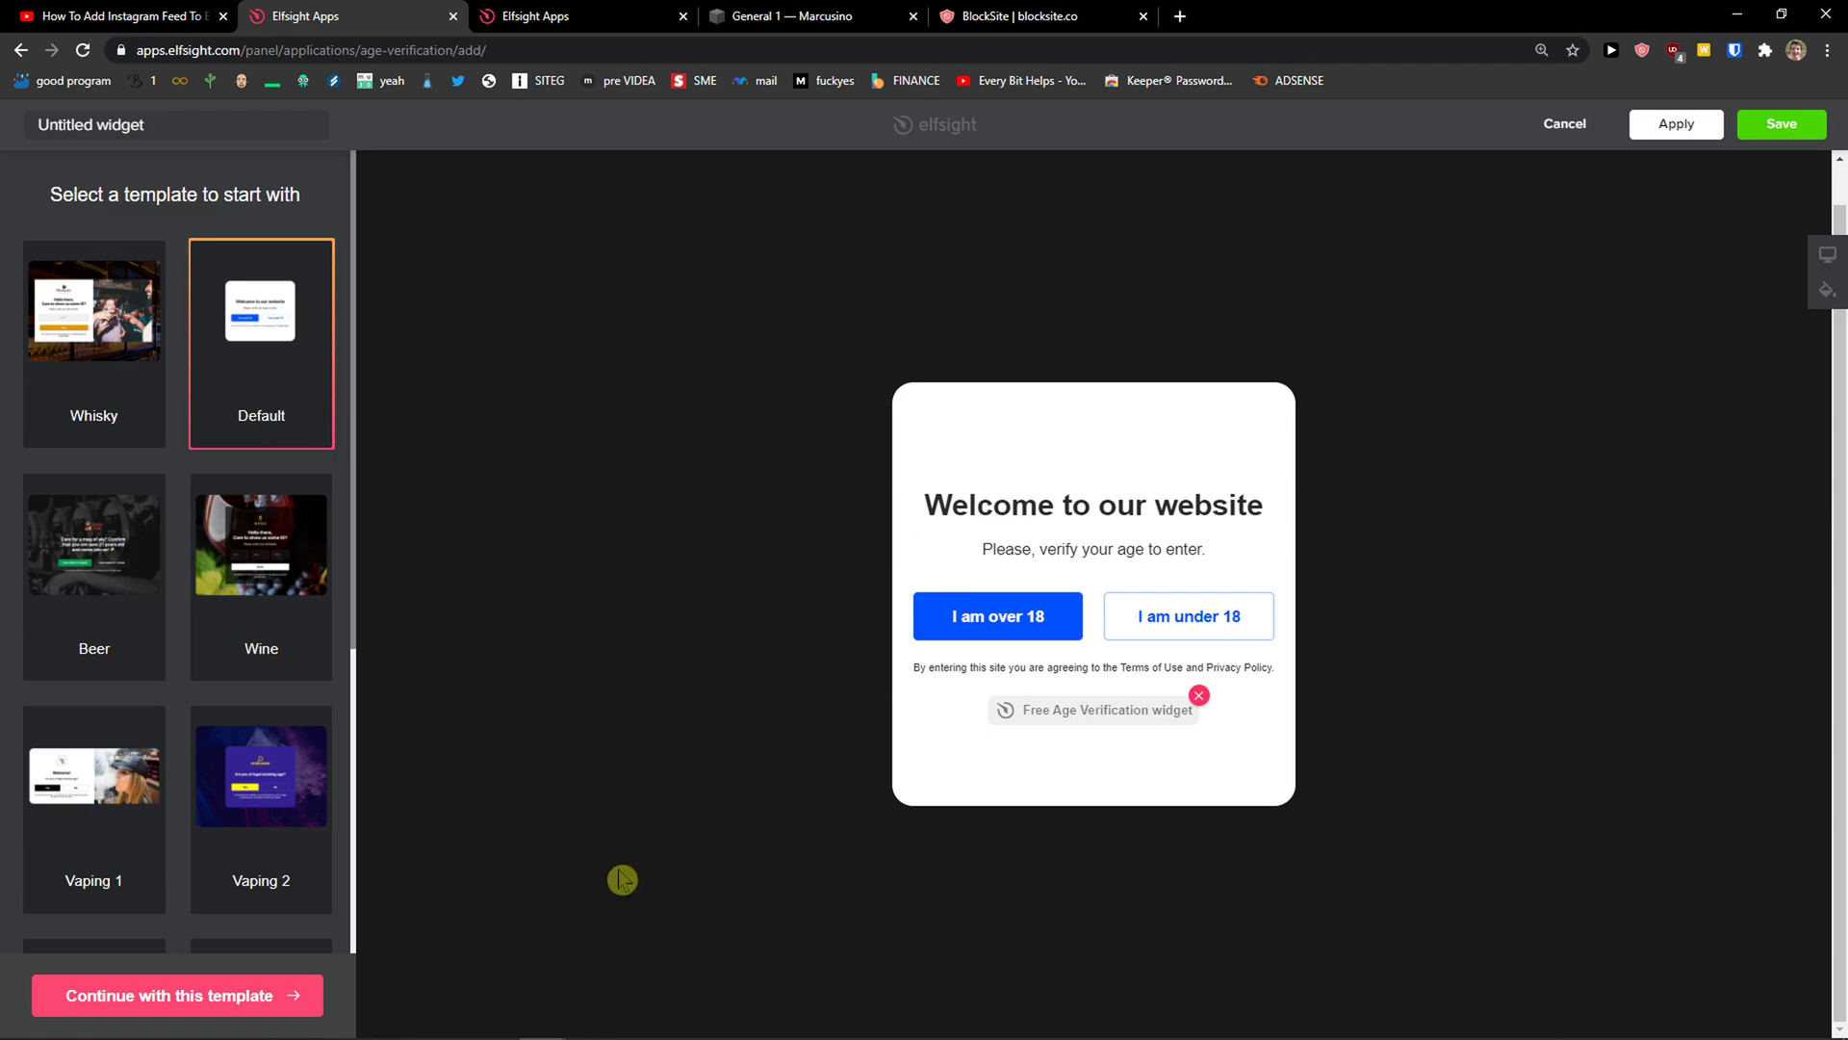
{"action": "left_click", "coordinate": [181, 993]}
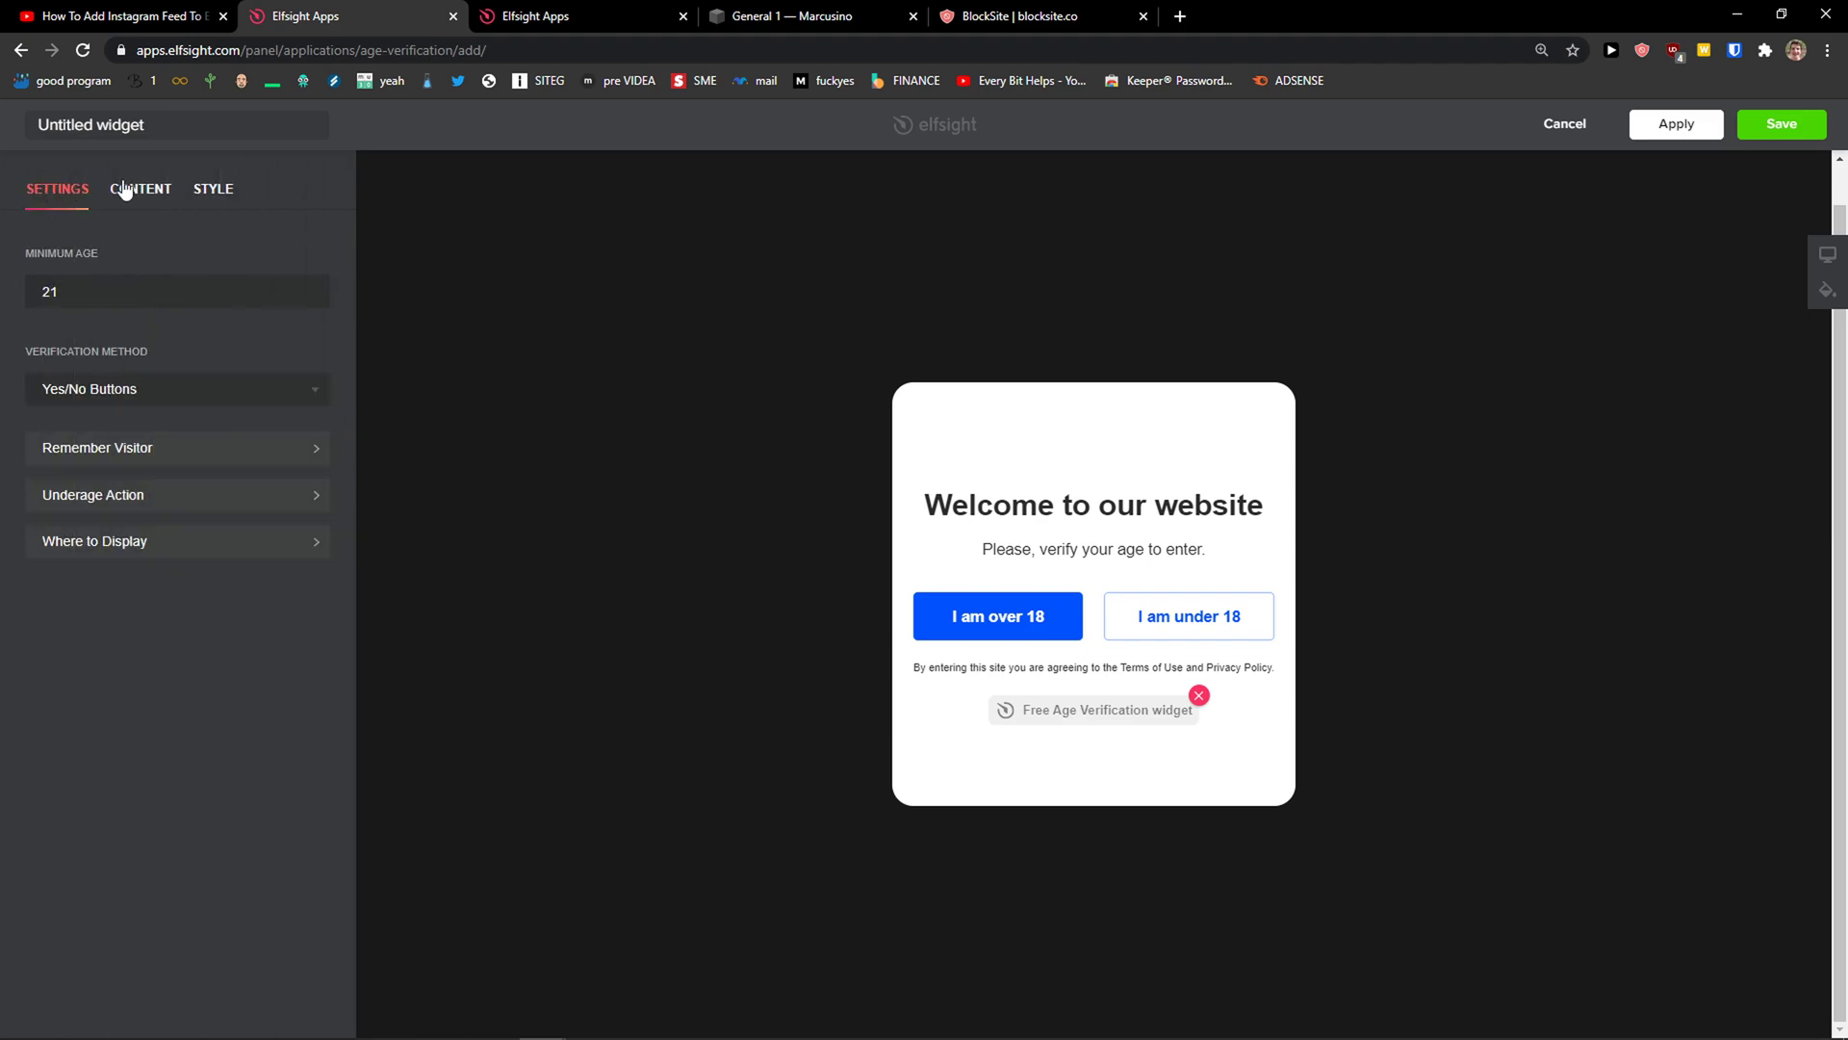
- Set the button texts to 'I am over 21' and 'I am under 21', then save the widget
{"action": "left_click", "coordinate": [141, 188]}
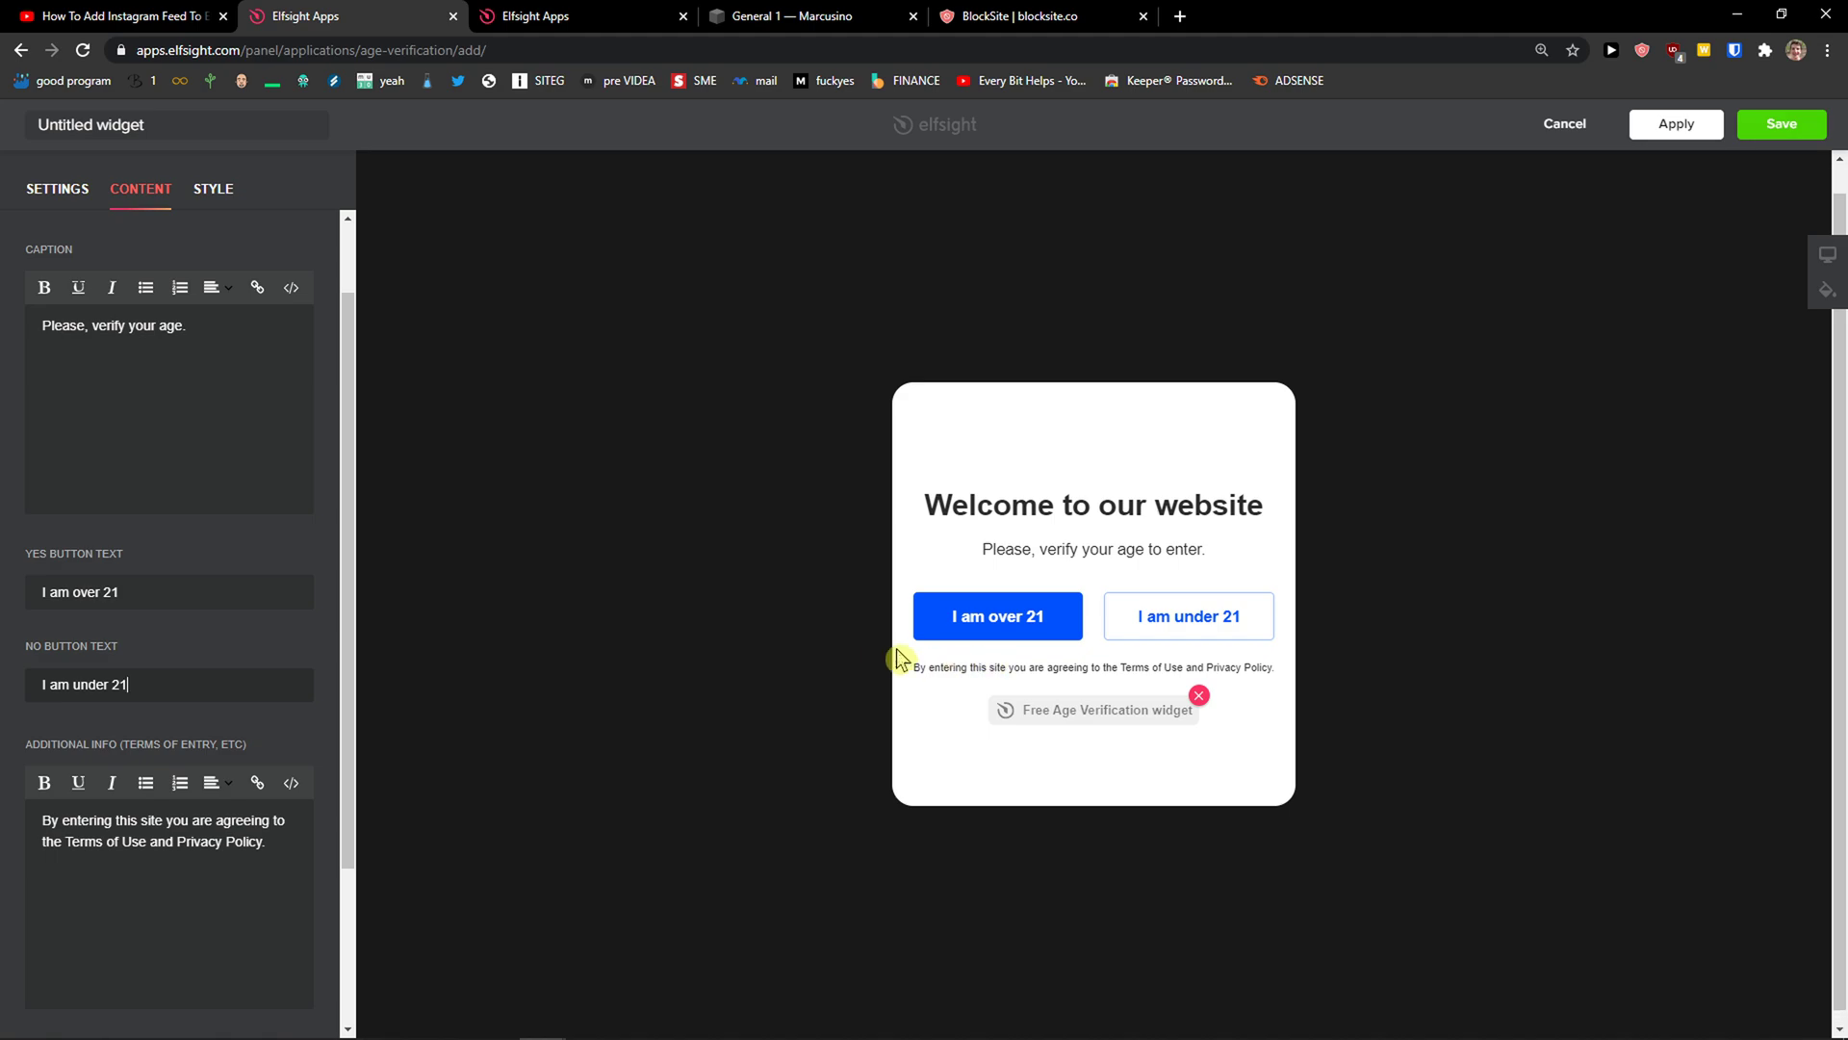
{"action": "left_click", "coordinate": [58, 189]}
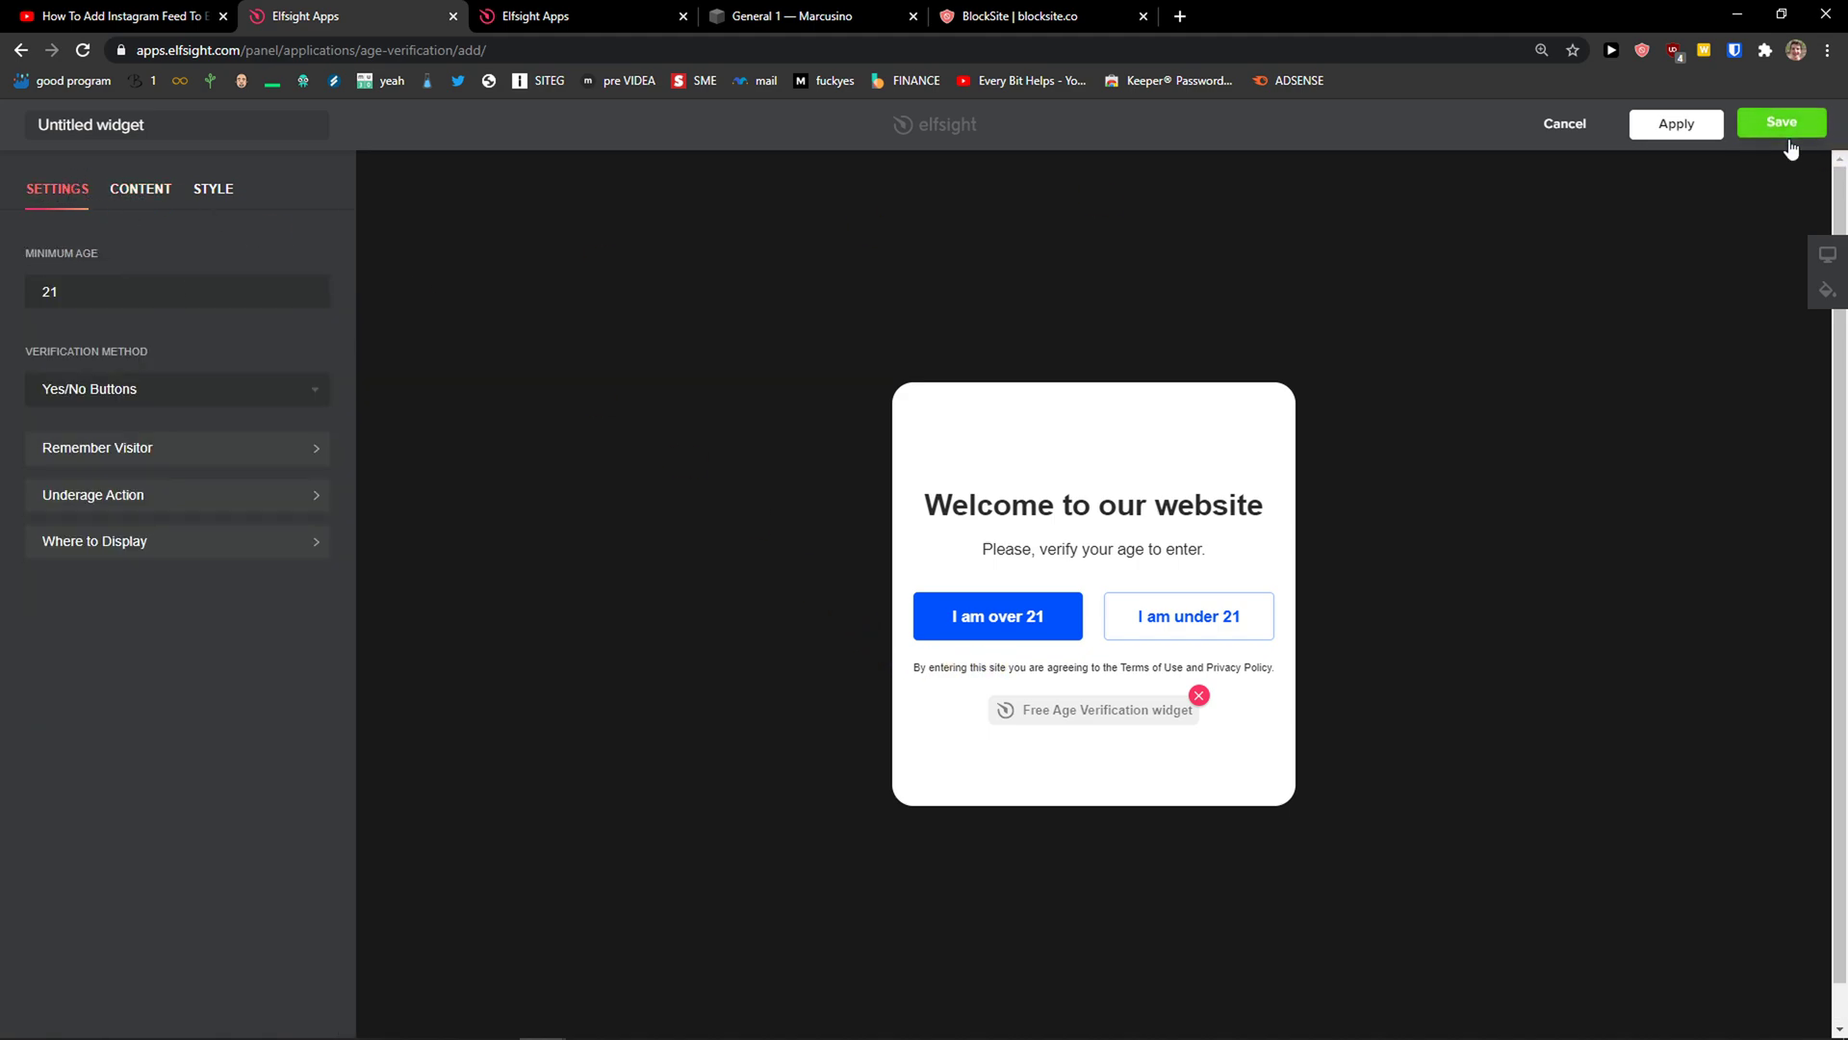
{"action": "left_click", "coordinate": [139, 189]}
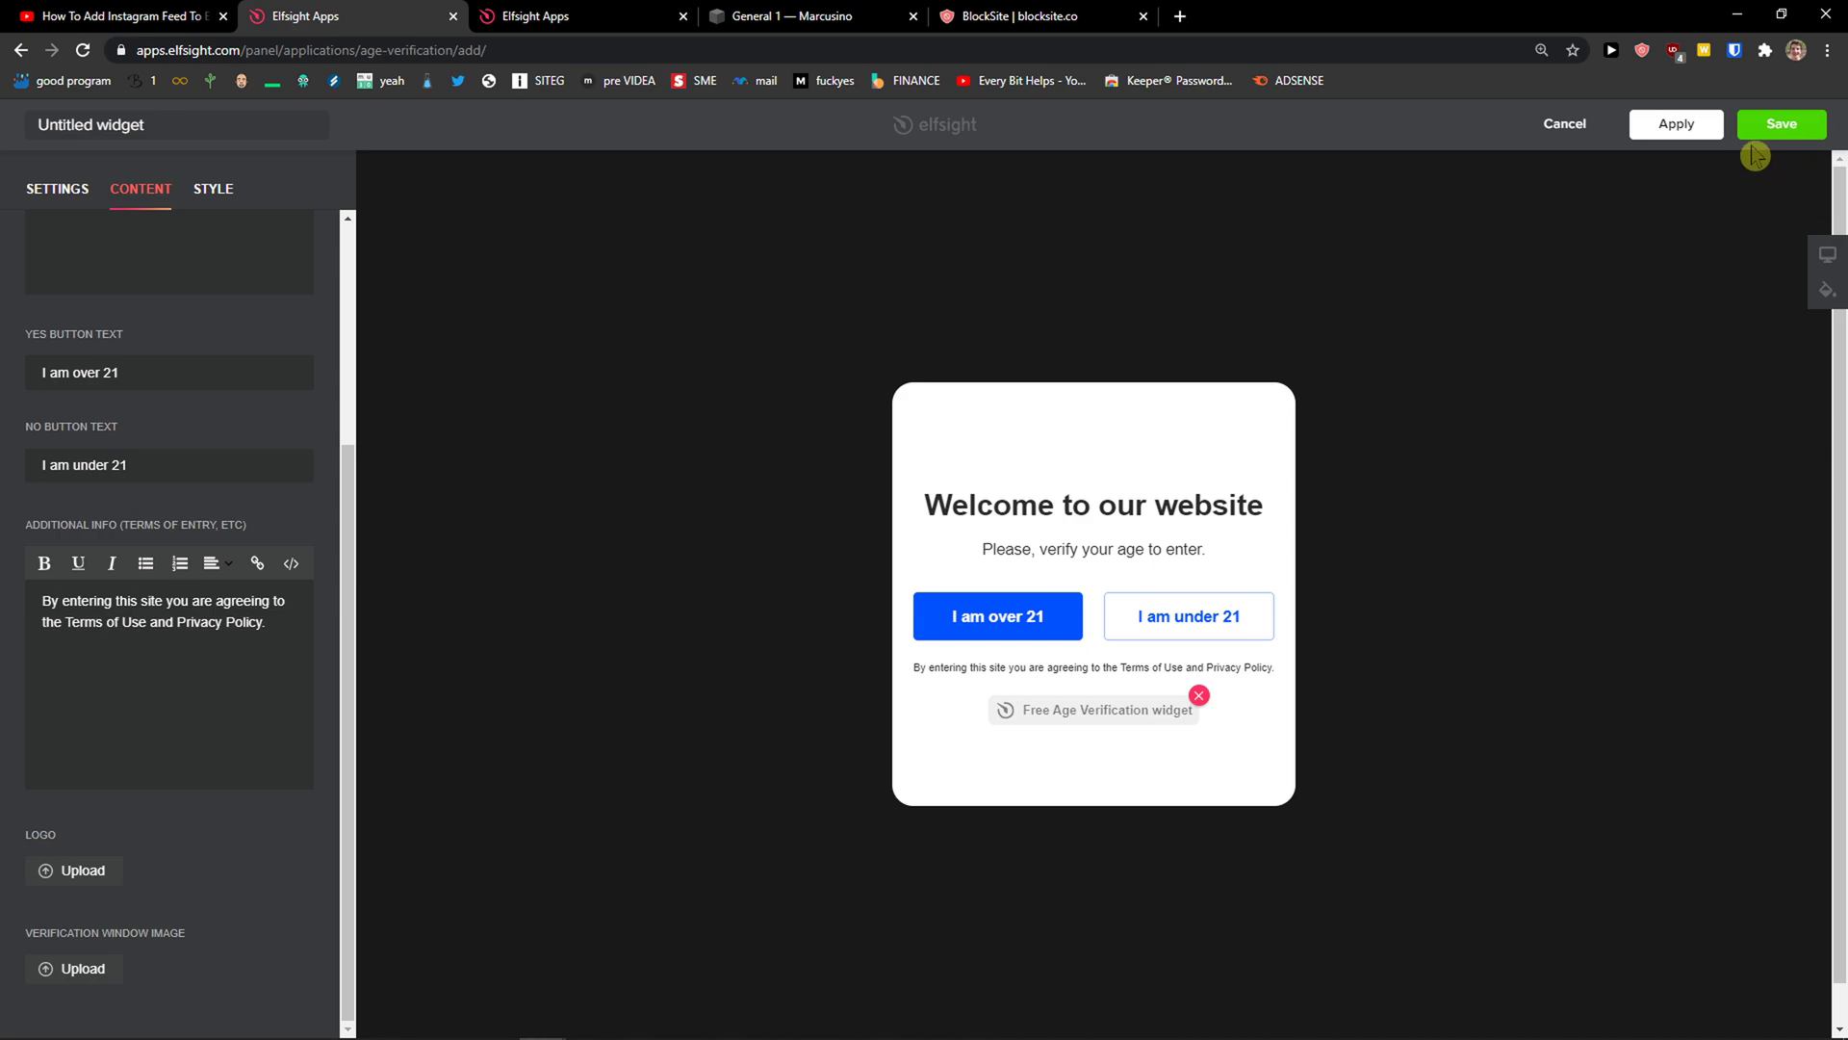
{"action": "mouse_move", "coordinate": [1766, 137]}
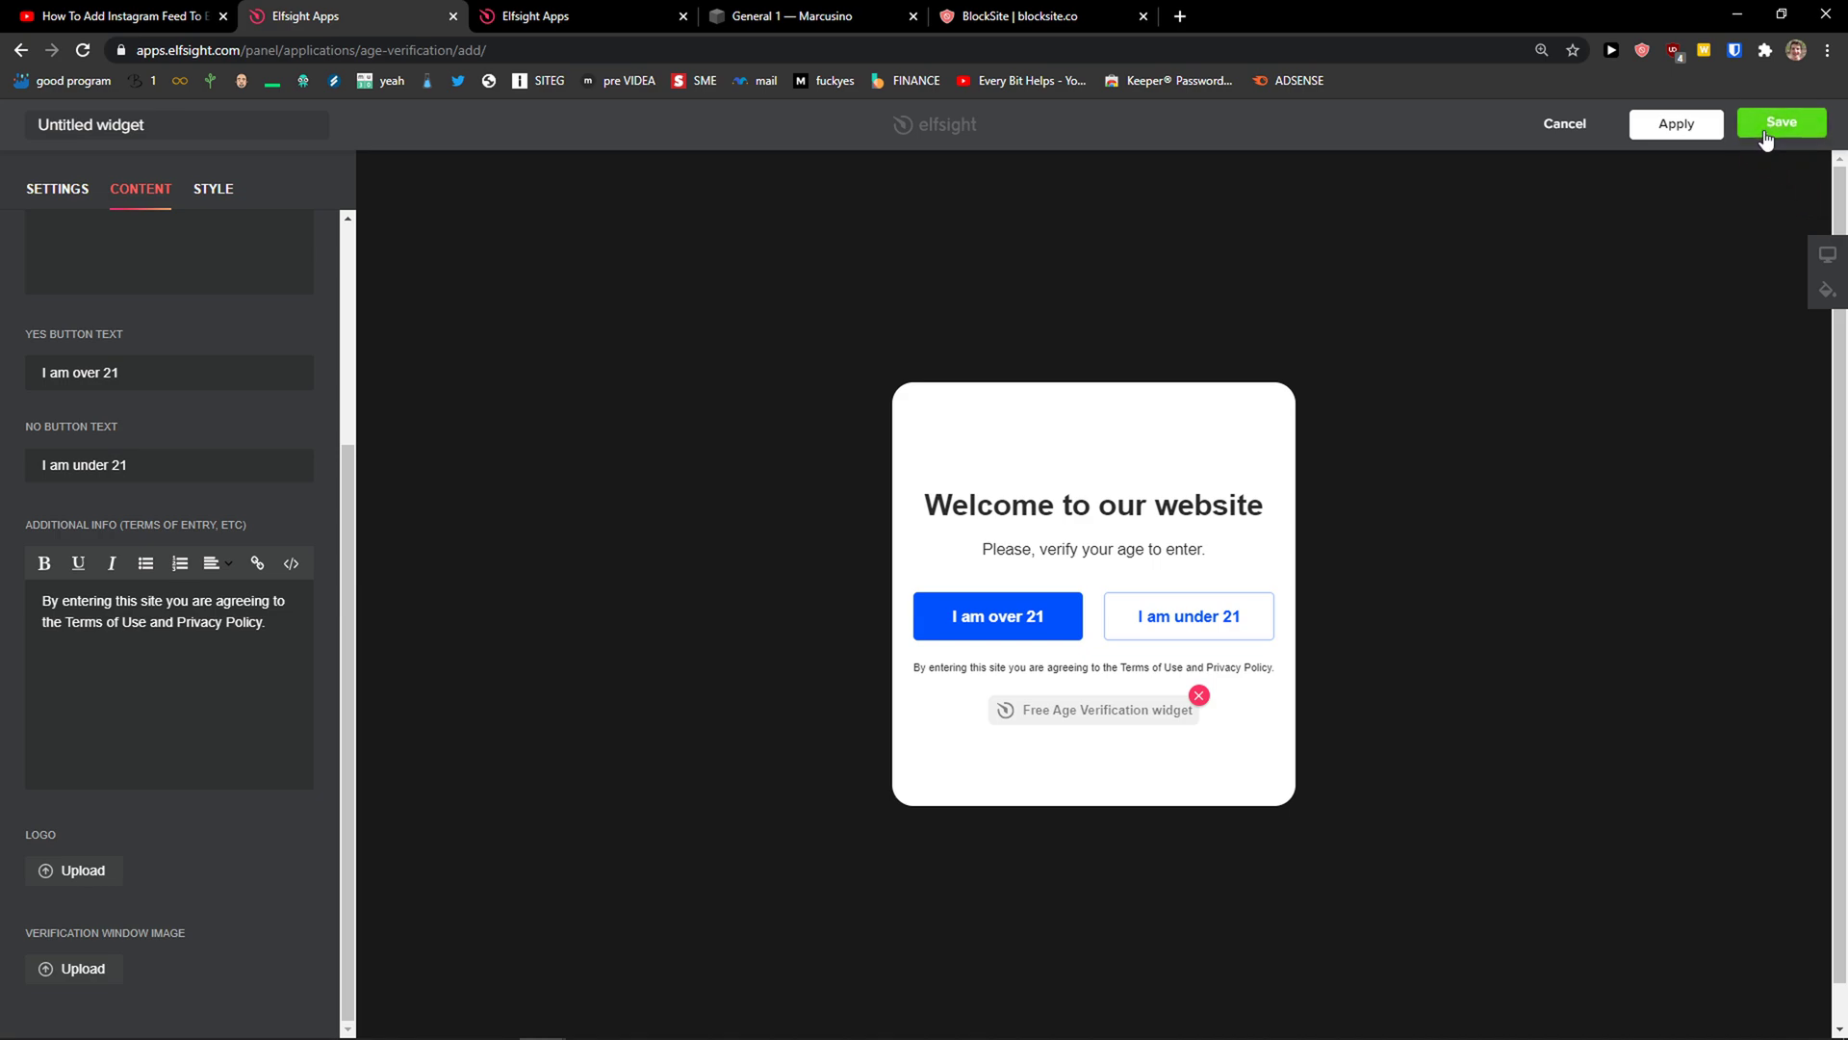
{"action": "left_click", "coordinate": [1781, 123]}
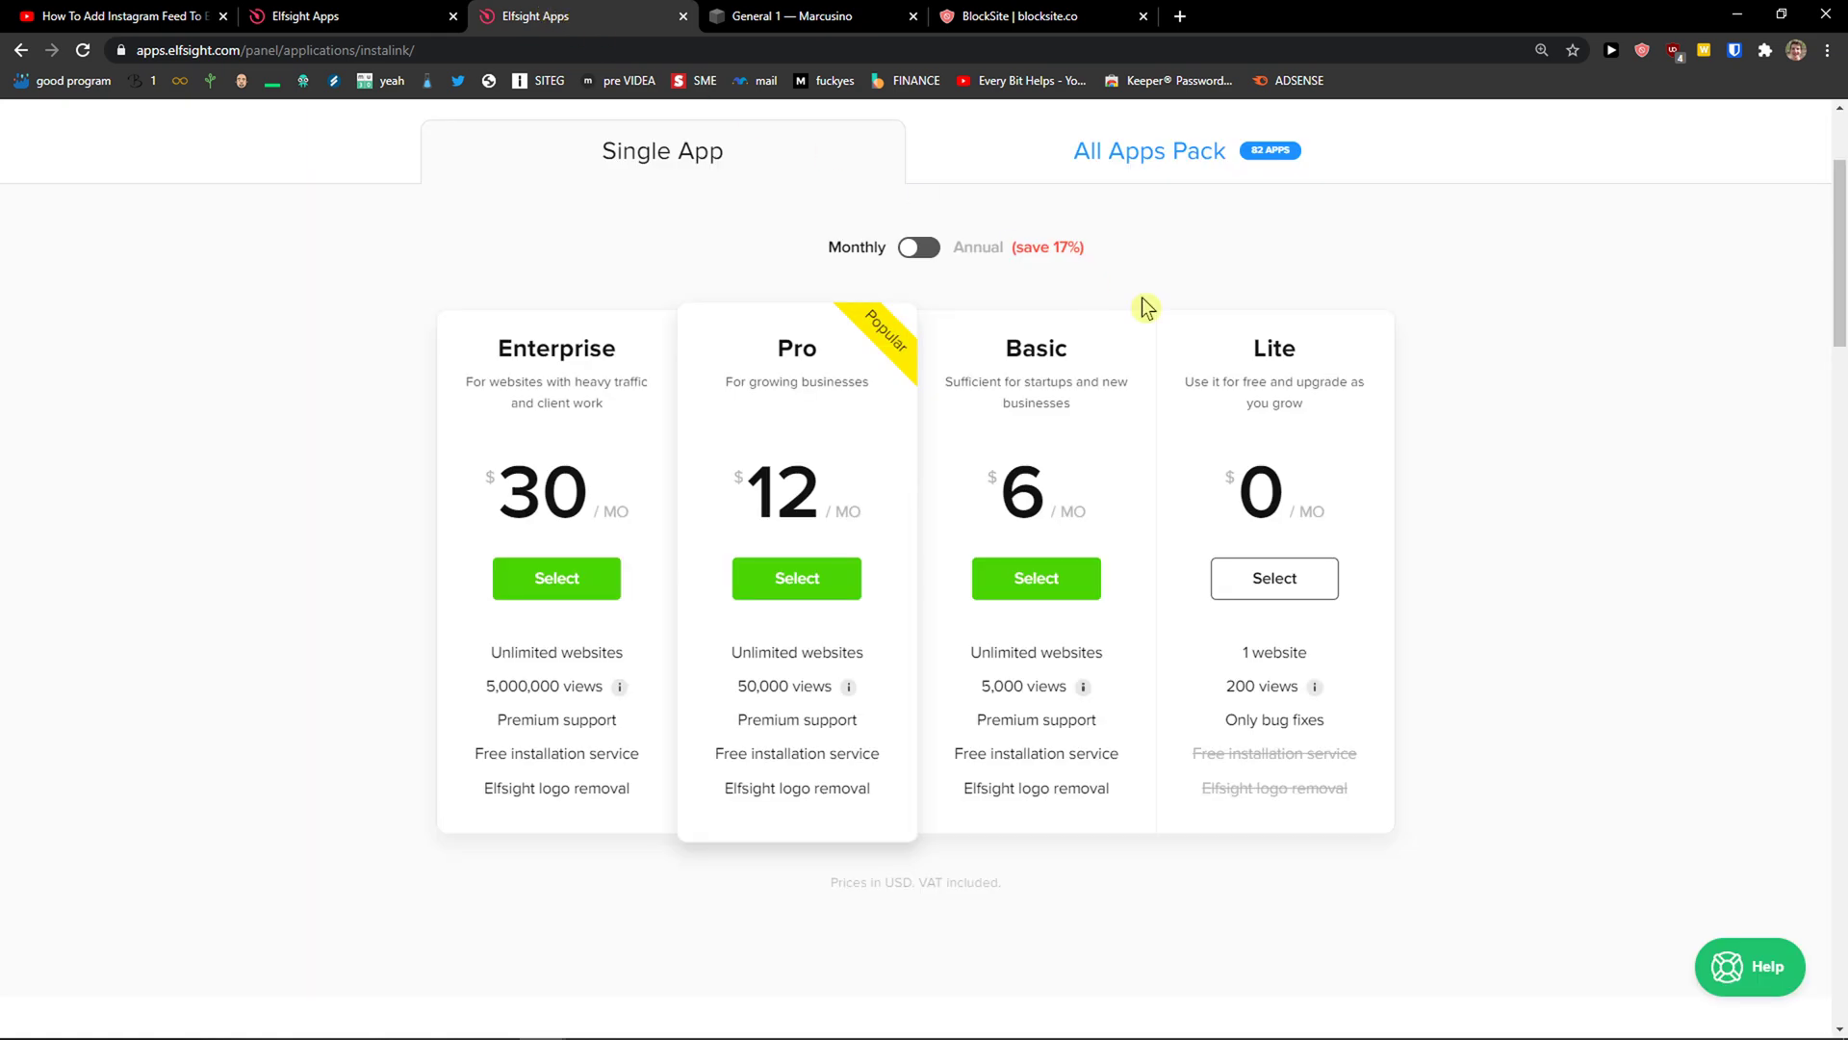
{"action": "mouse_move", "coordinate": [1217, 347]}
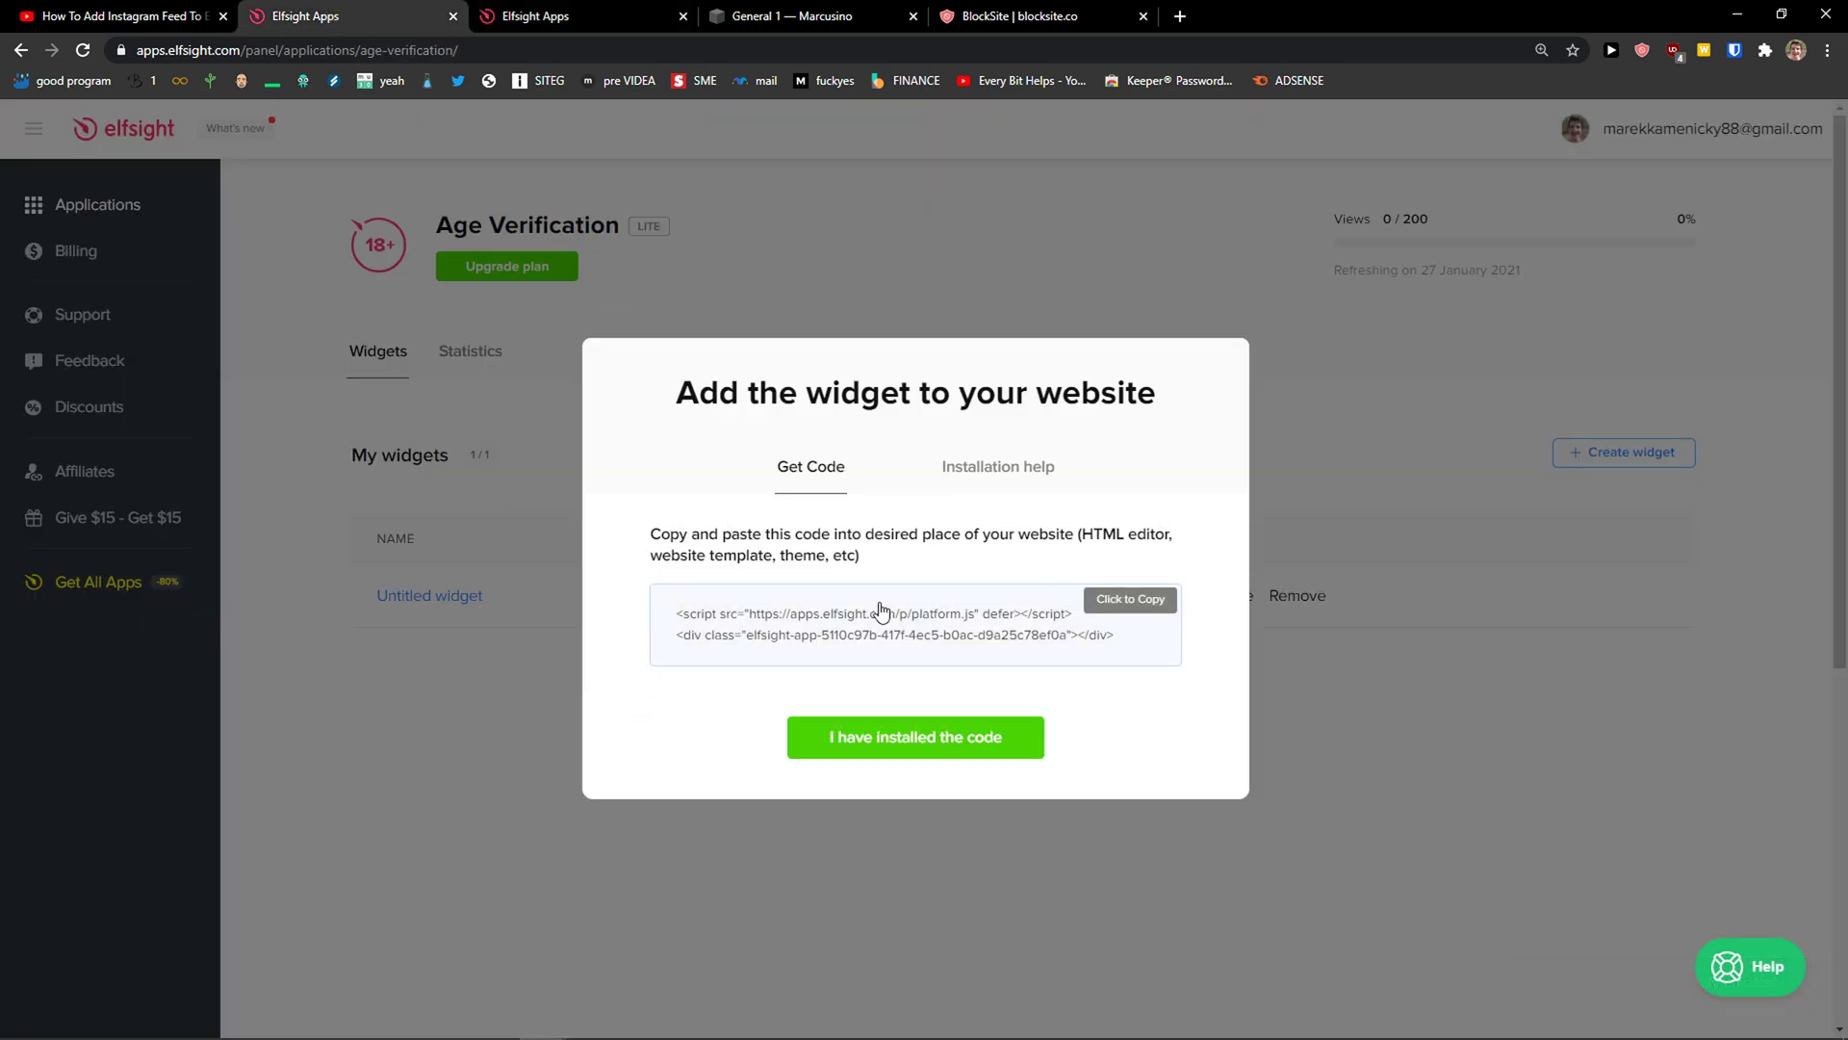
- Copy the widget's embed code and return to the Squarespace site
{"action": "left_click", "coordinate": [799, 15]}
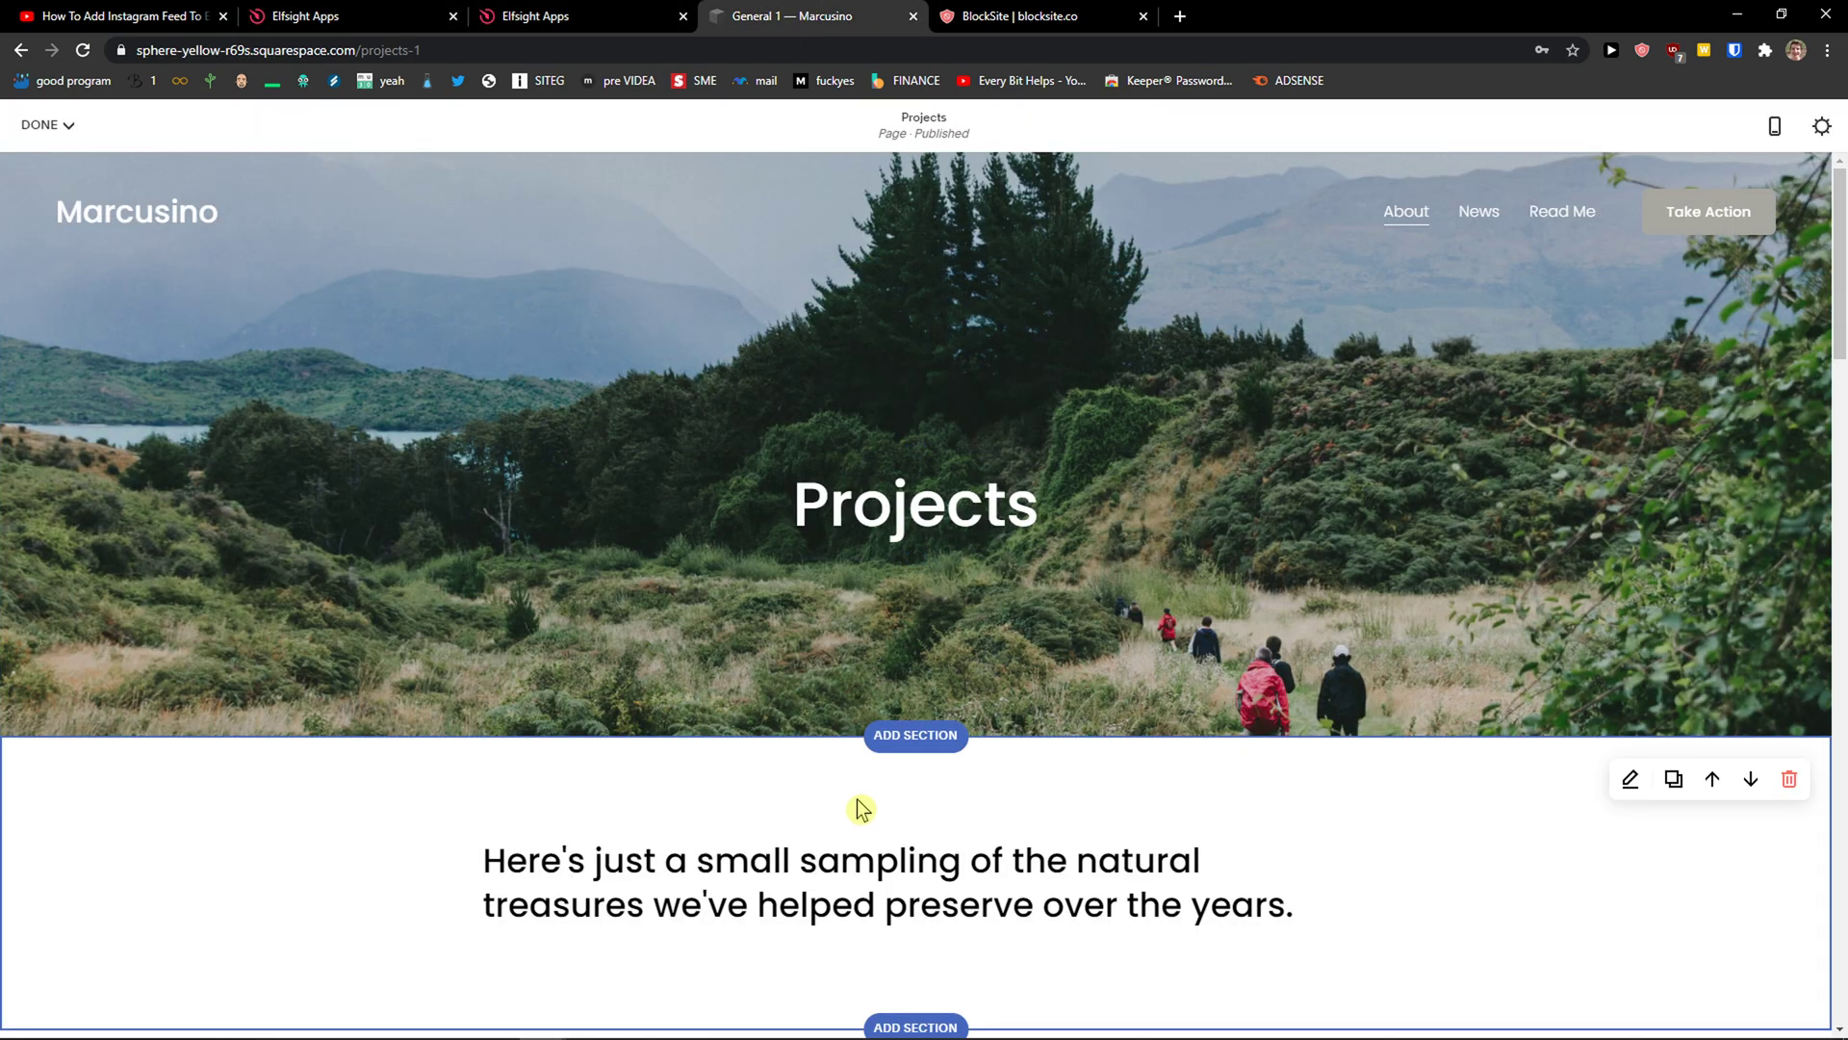
- Exit the page editor and reach the account dashboard via the account menu
{"action": "left_click", "coordinate": [43, 123]}
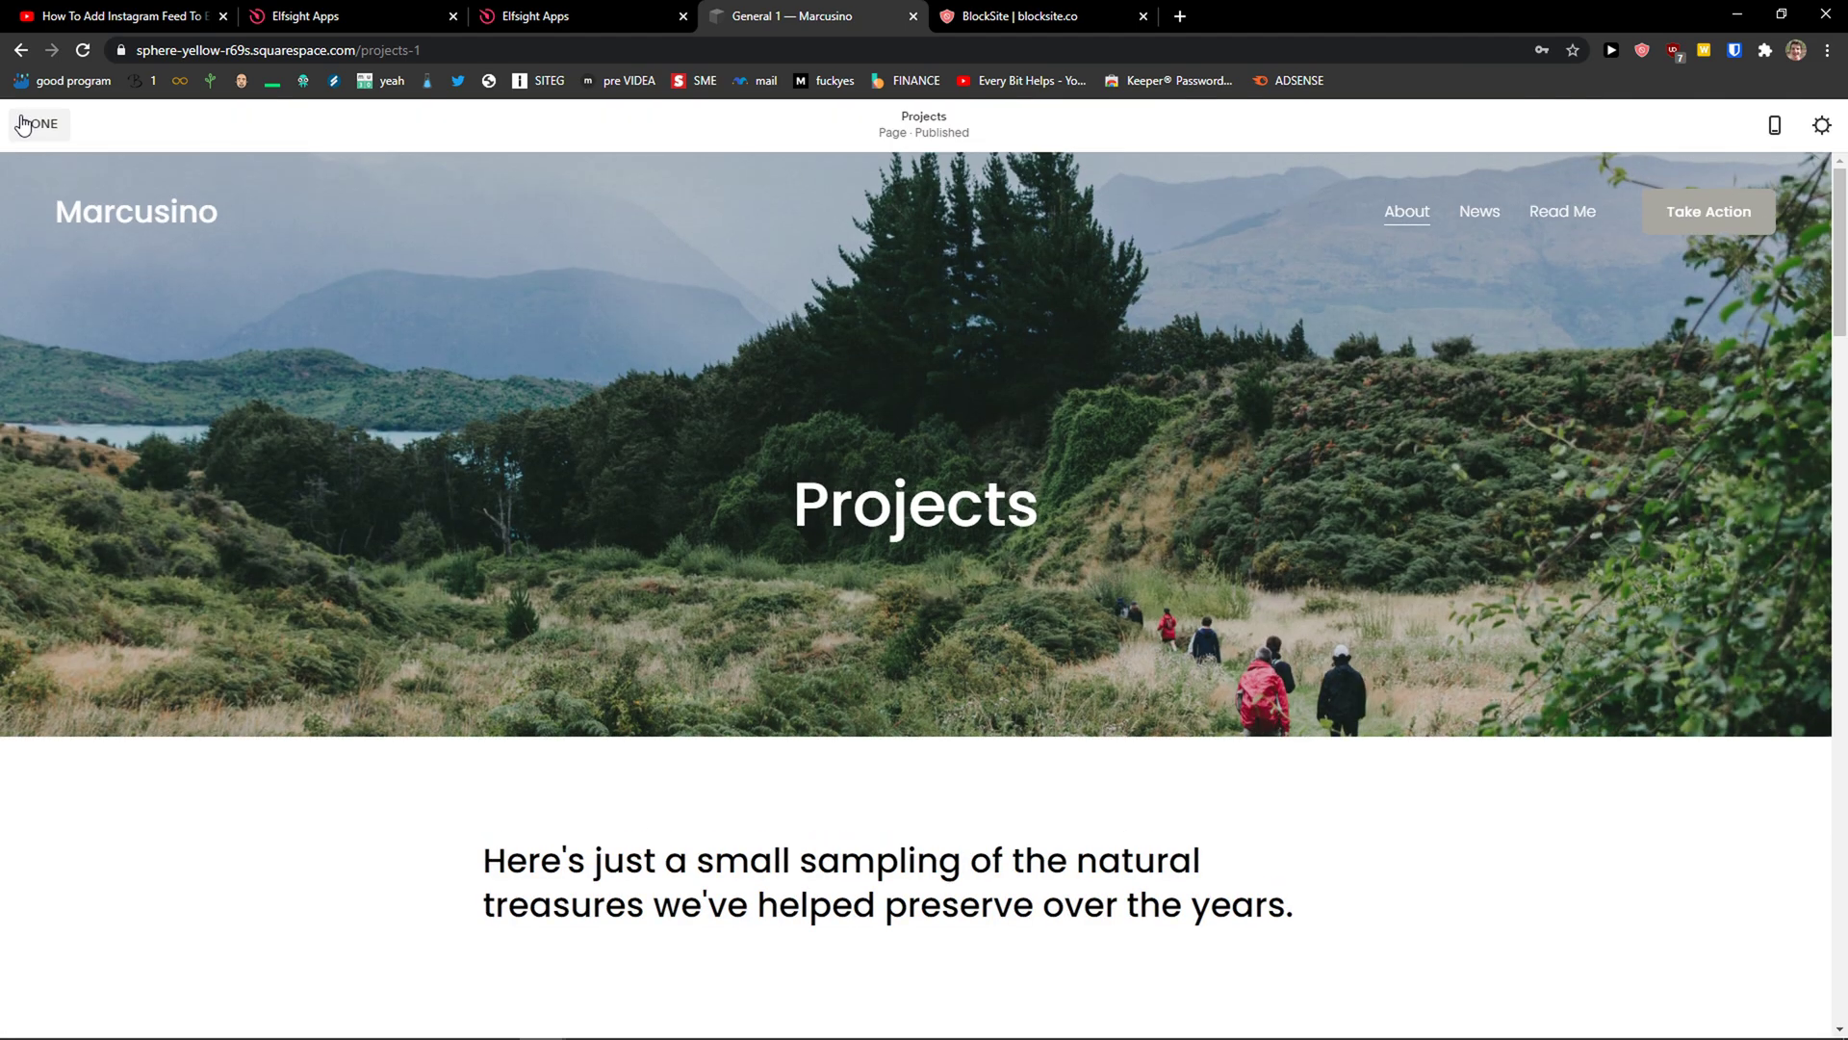
{"action": "left_click", "coordinate": [1820, 123]}
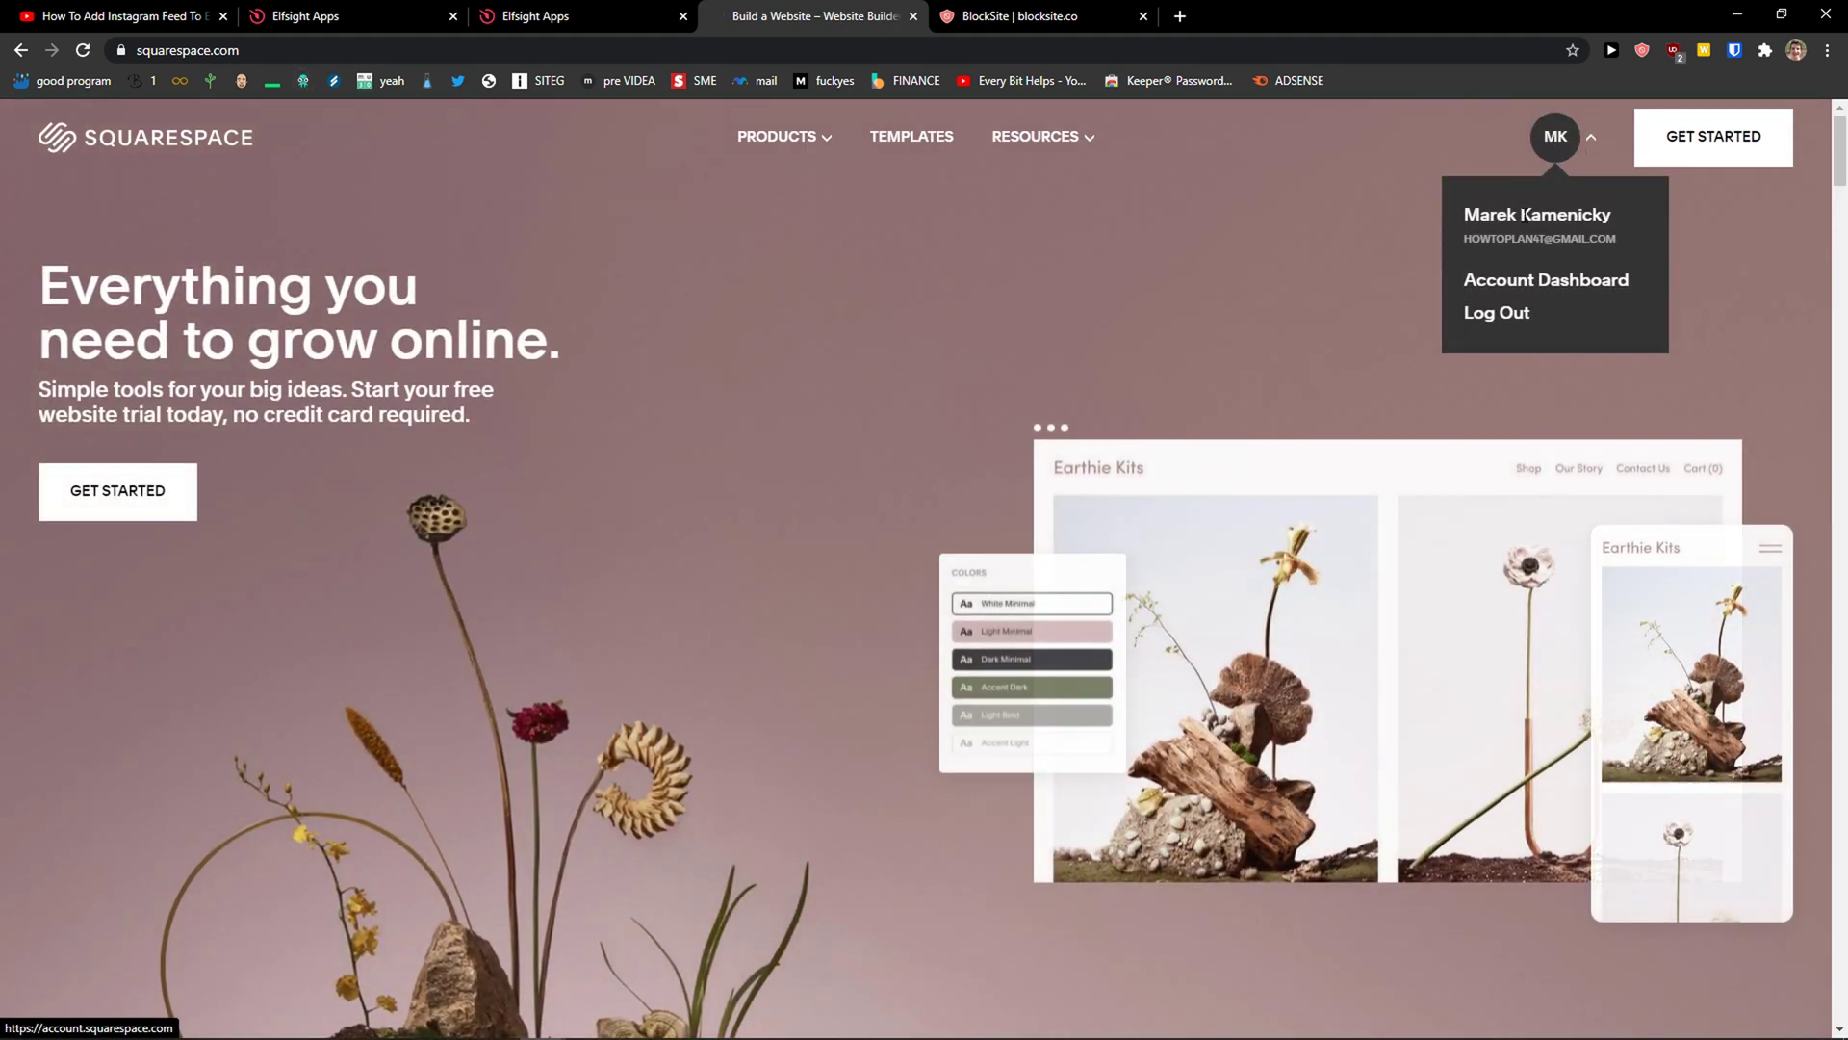
{"action": "left_click", "coordinate": [1546, 281]}
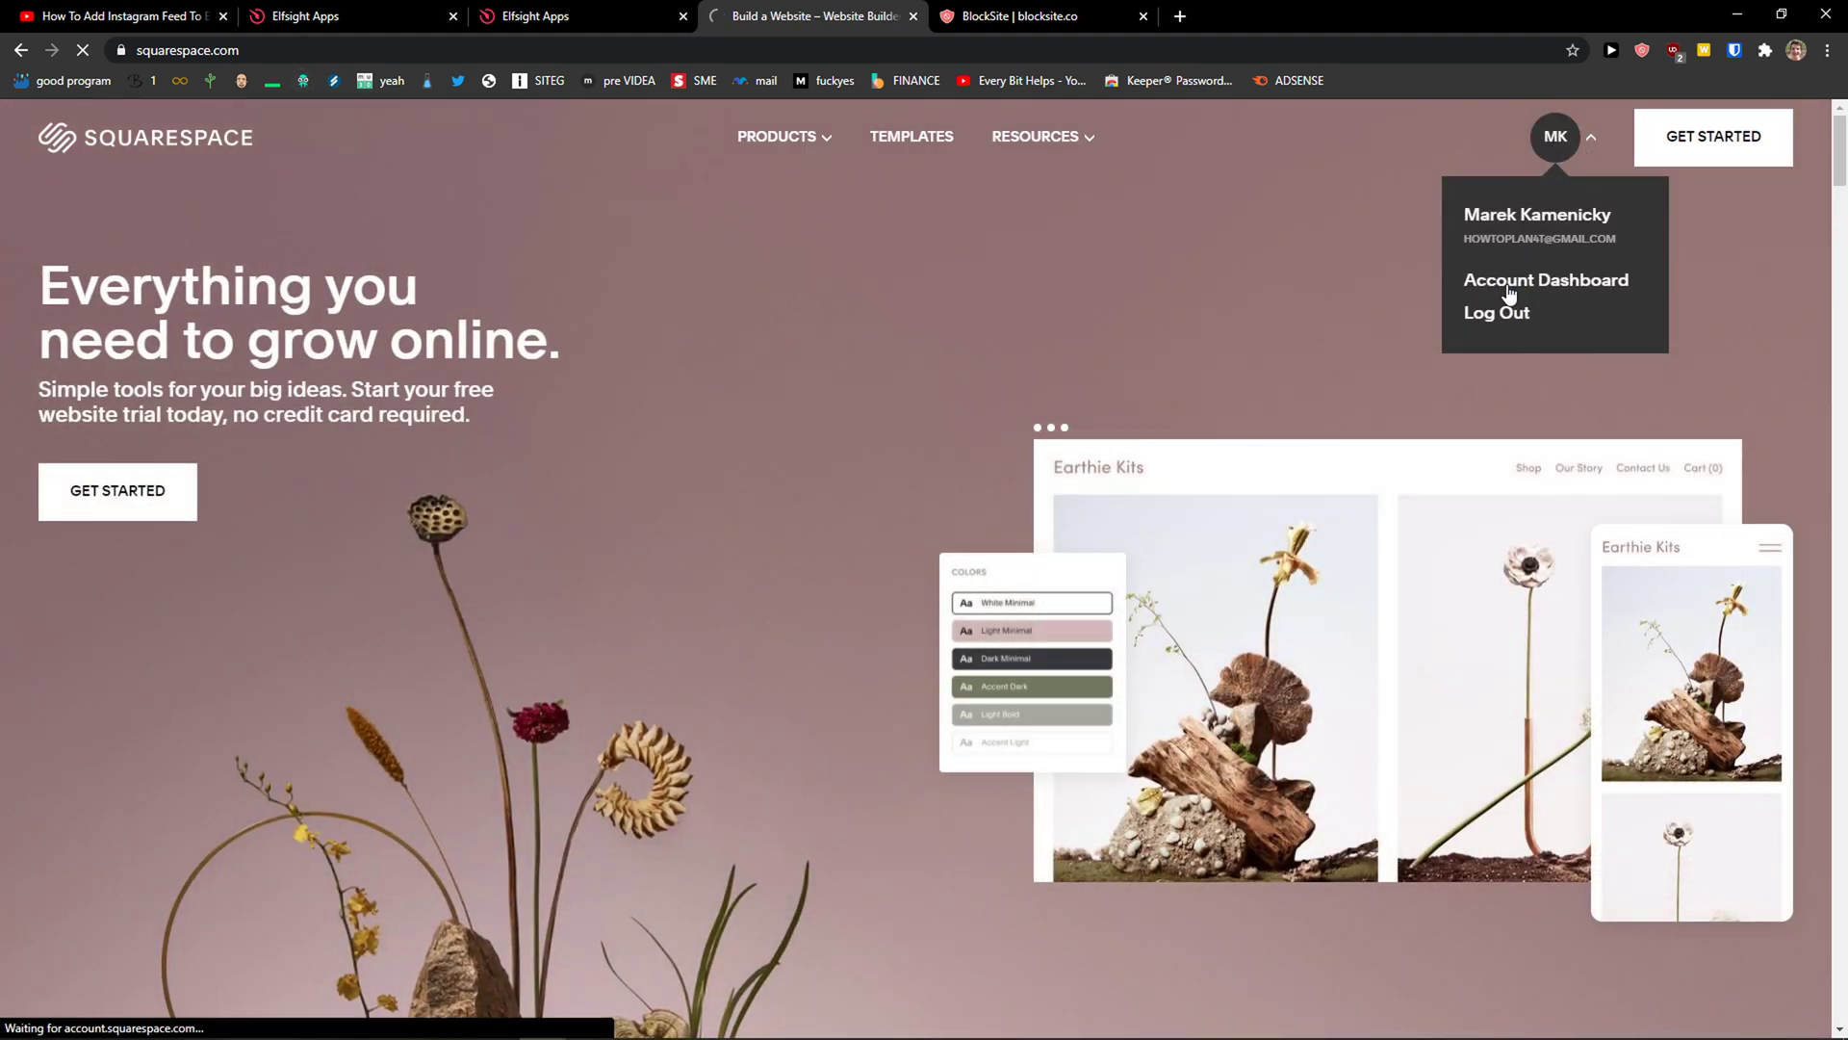
{"action": "left_click", "coordinate": [1544, 281]}
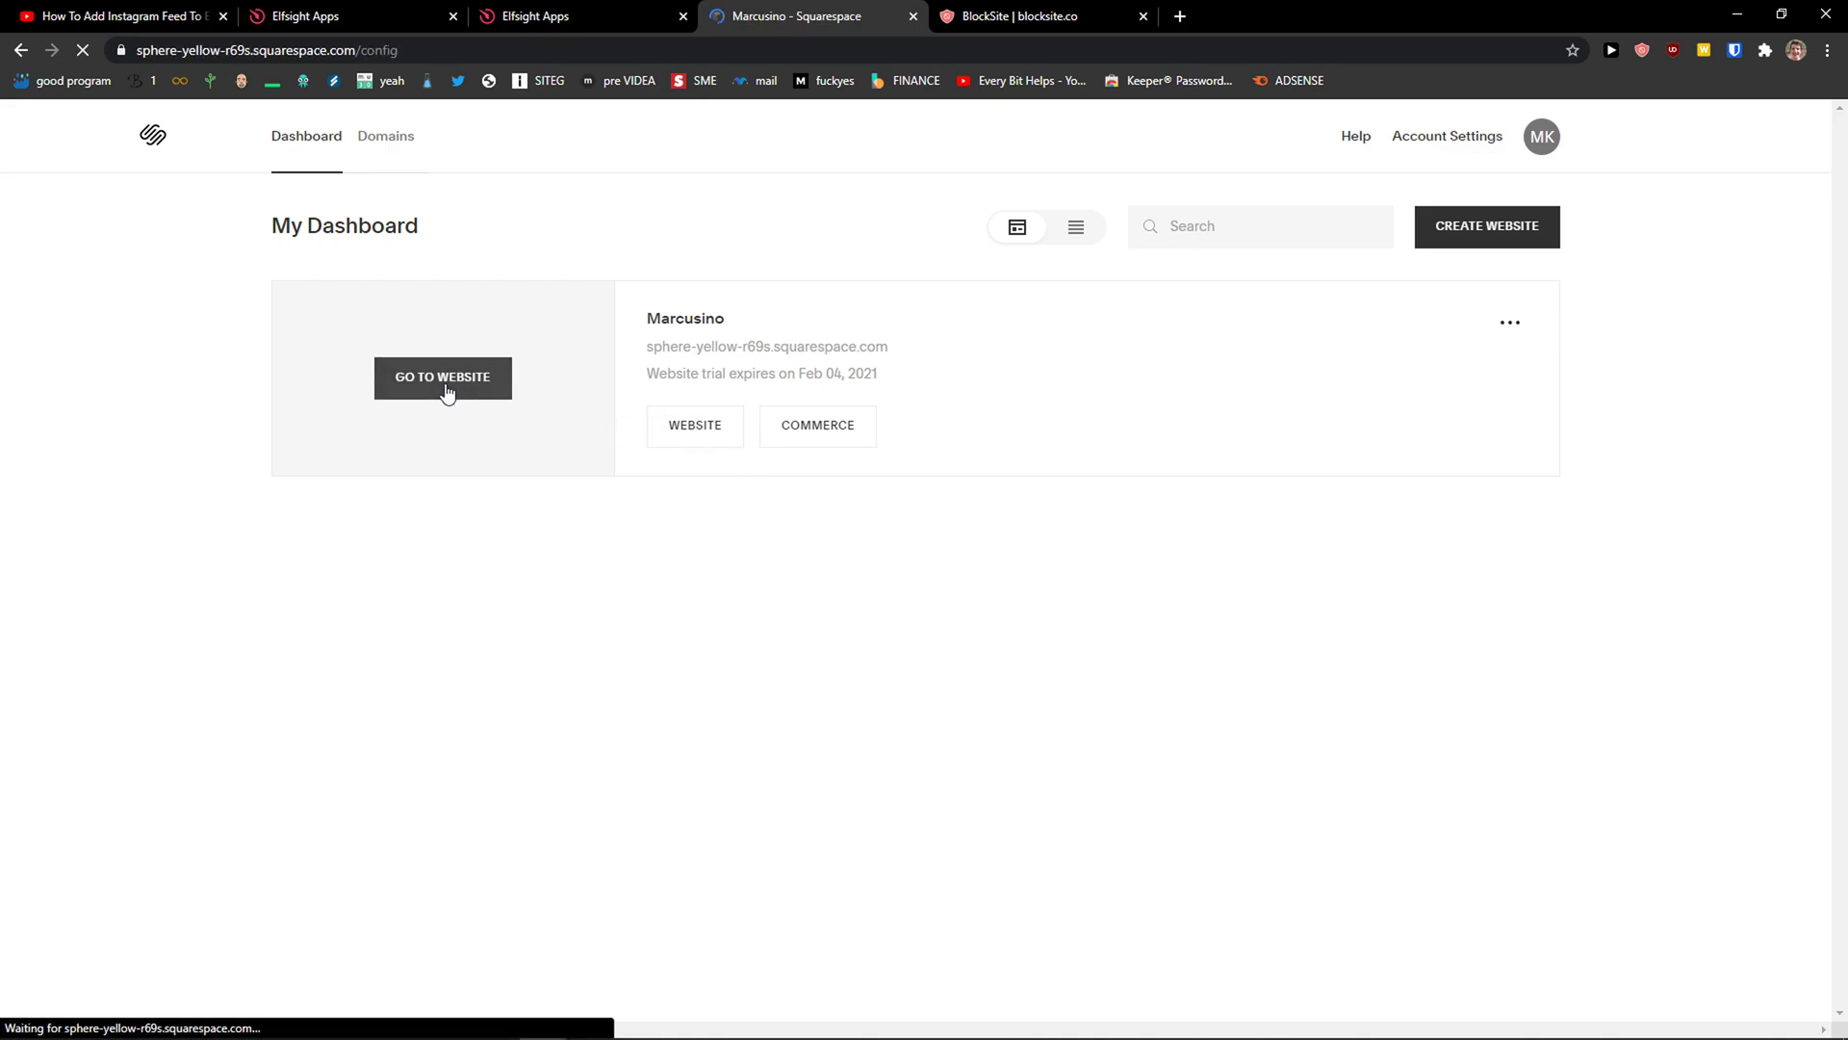
- Enter the Marcusino site admin and navigate Settings > Advanced > Code Injection
{"action": "left_click", "coordinate": [443, 377]}
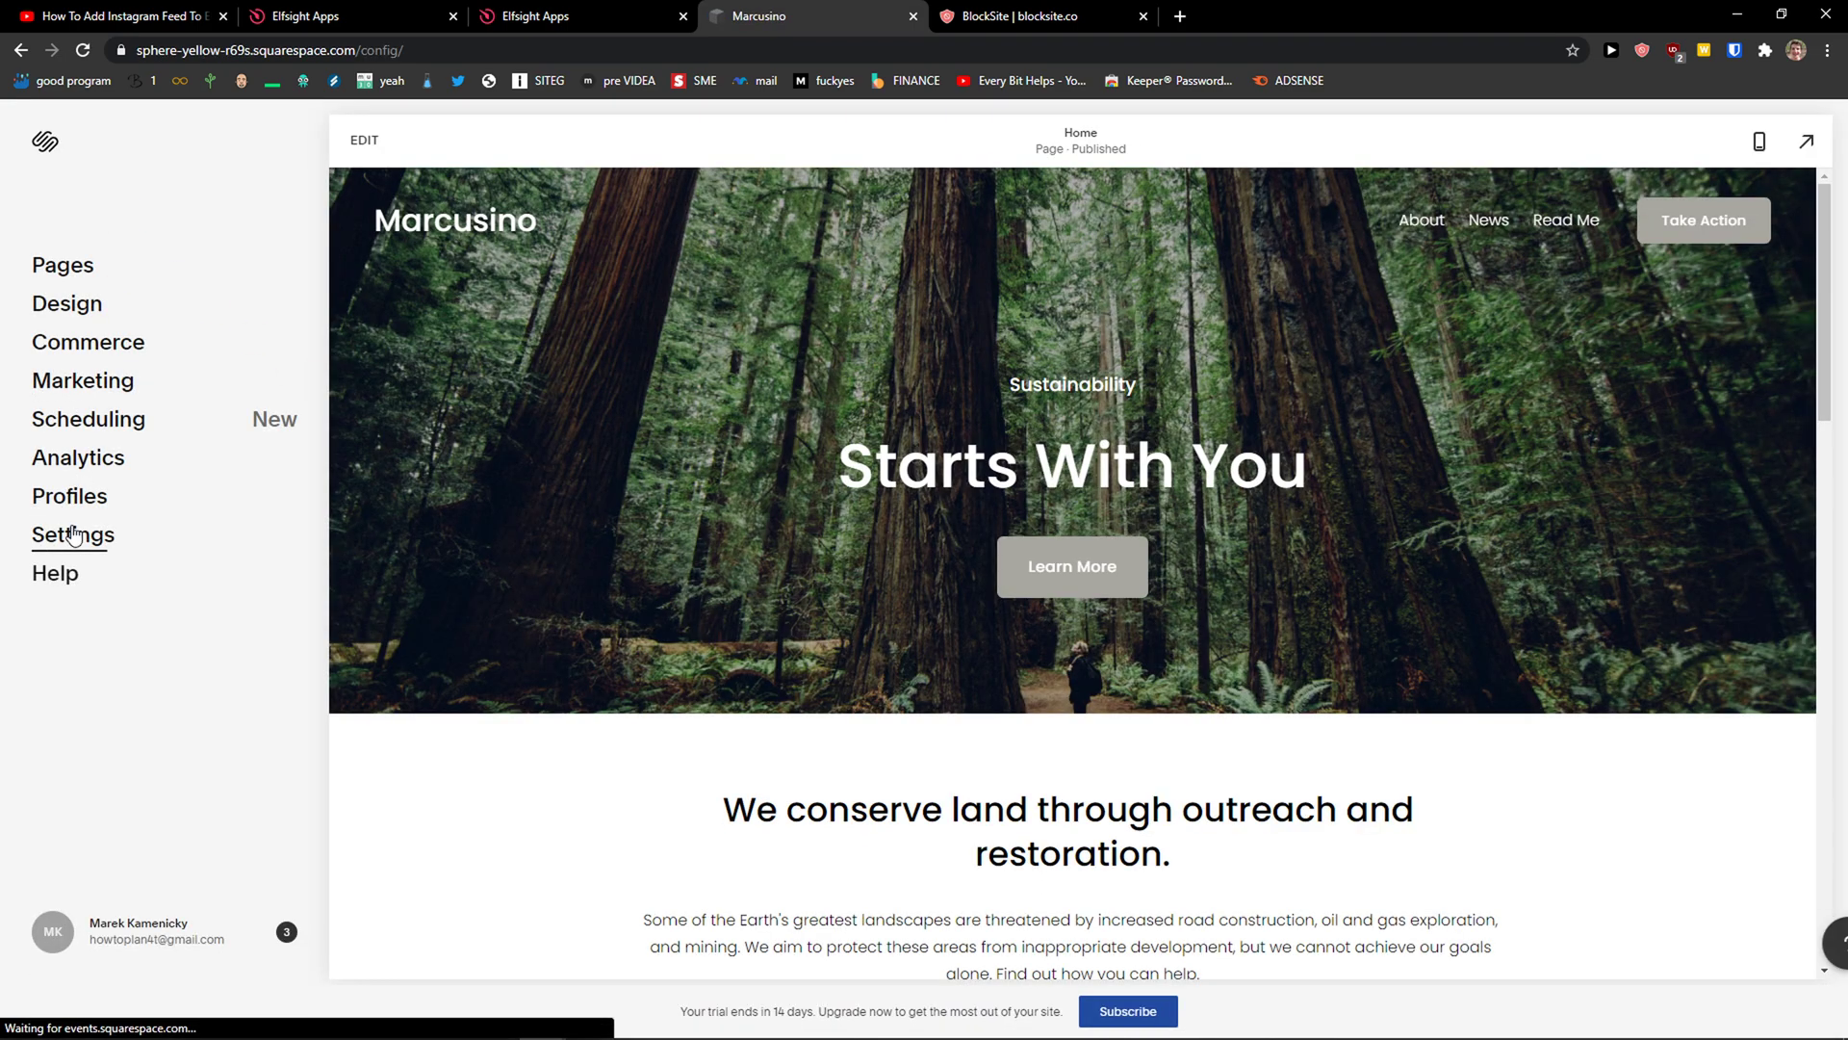
{"action": "left_click", "coordinate": [72, 536]}
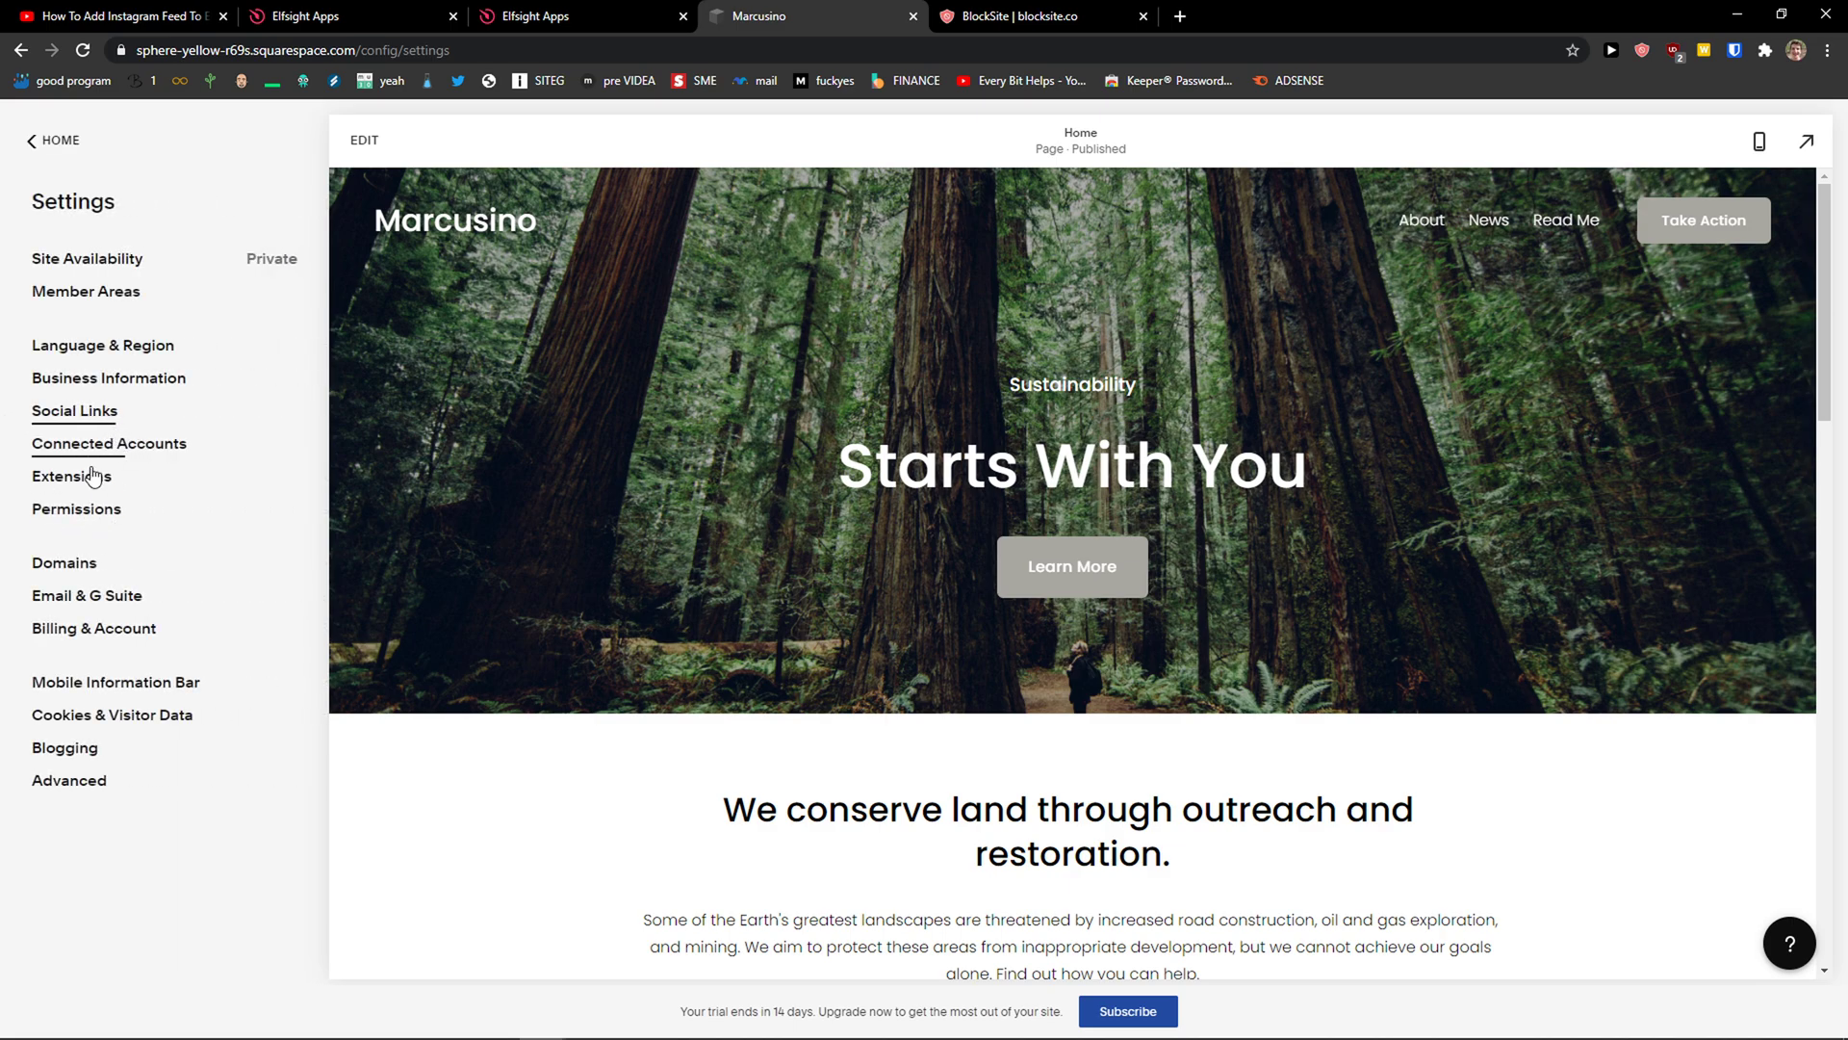
{"action": "left_click", "coordinate": [69, 780]}
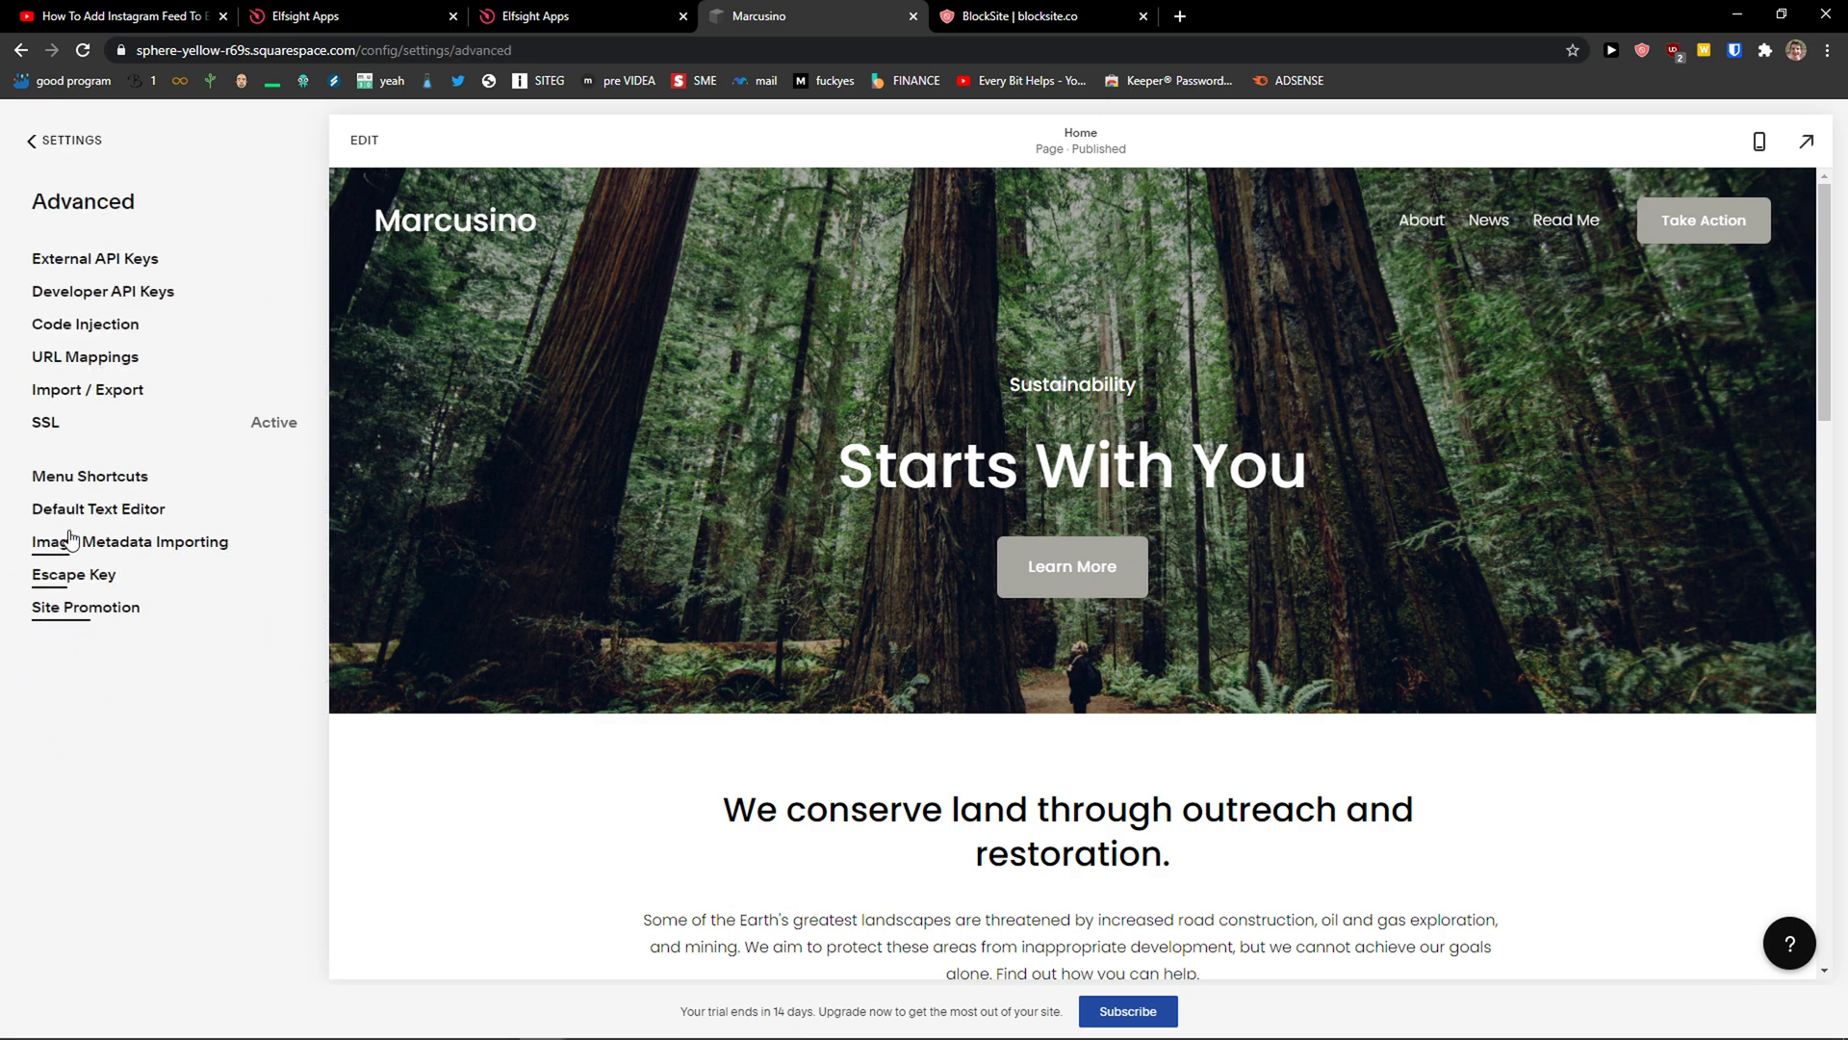
{"action": "left_click", "coordinate": [85, 324]}
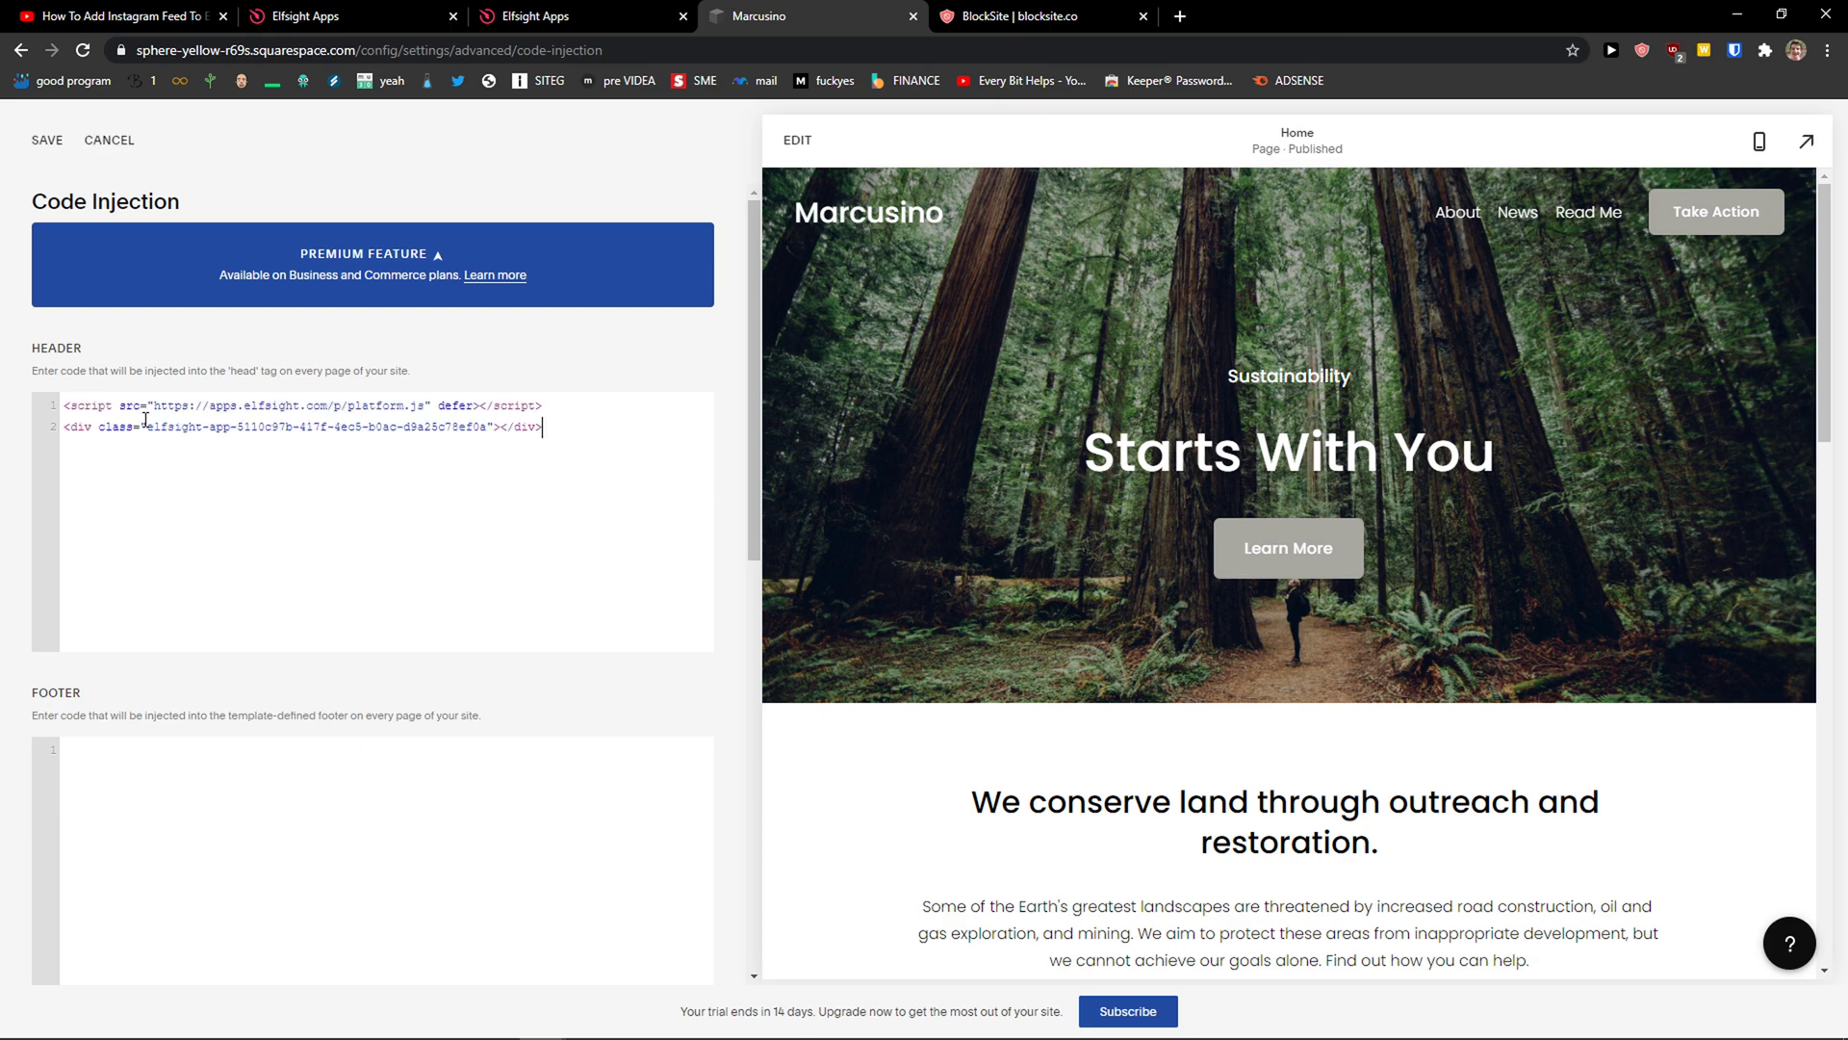
- Save the Elfsight age verification code pasted into the header injection box
{"action": "left_click", "coordinate": [37, 143]}
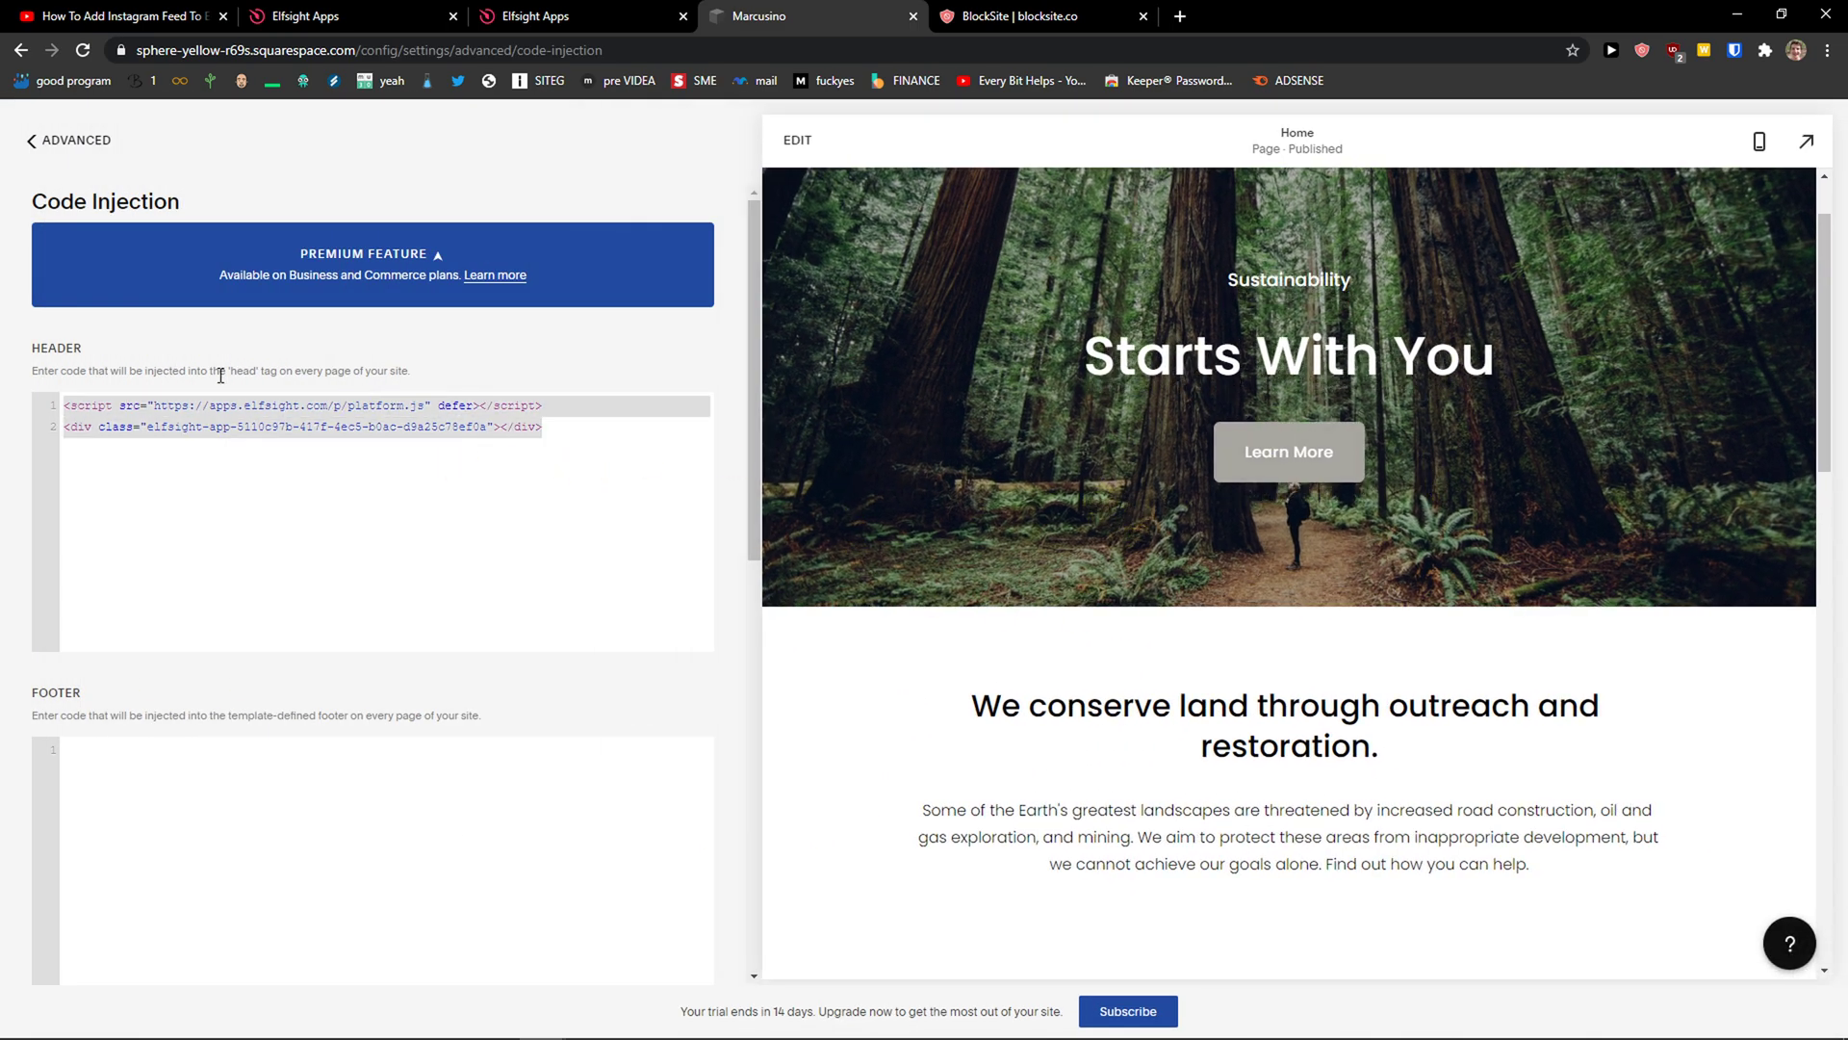
{"action": "mouse_move", "coordinate": [148, 331]}
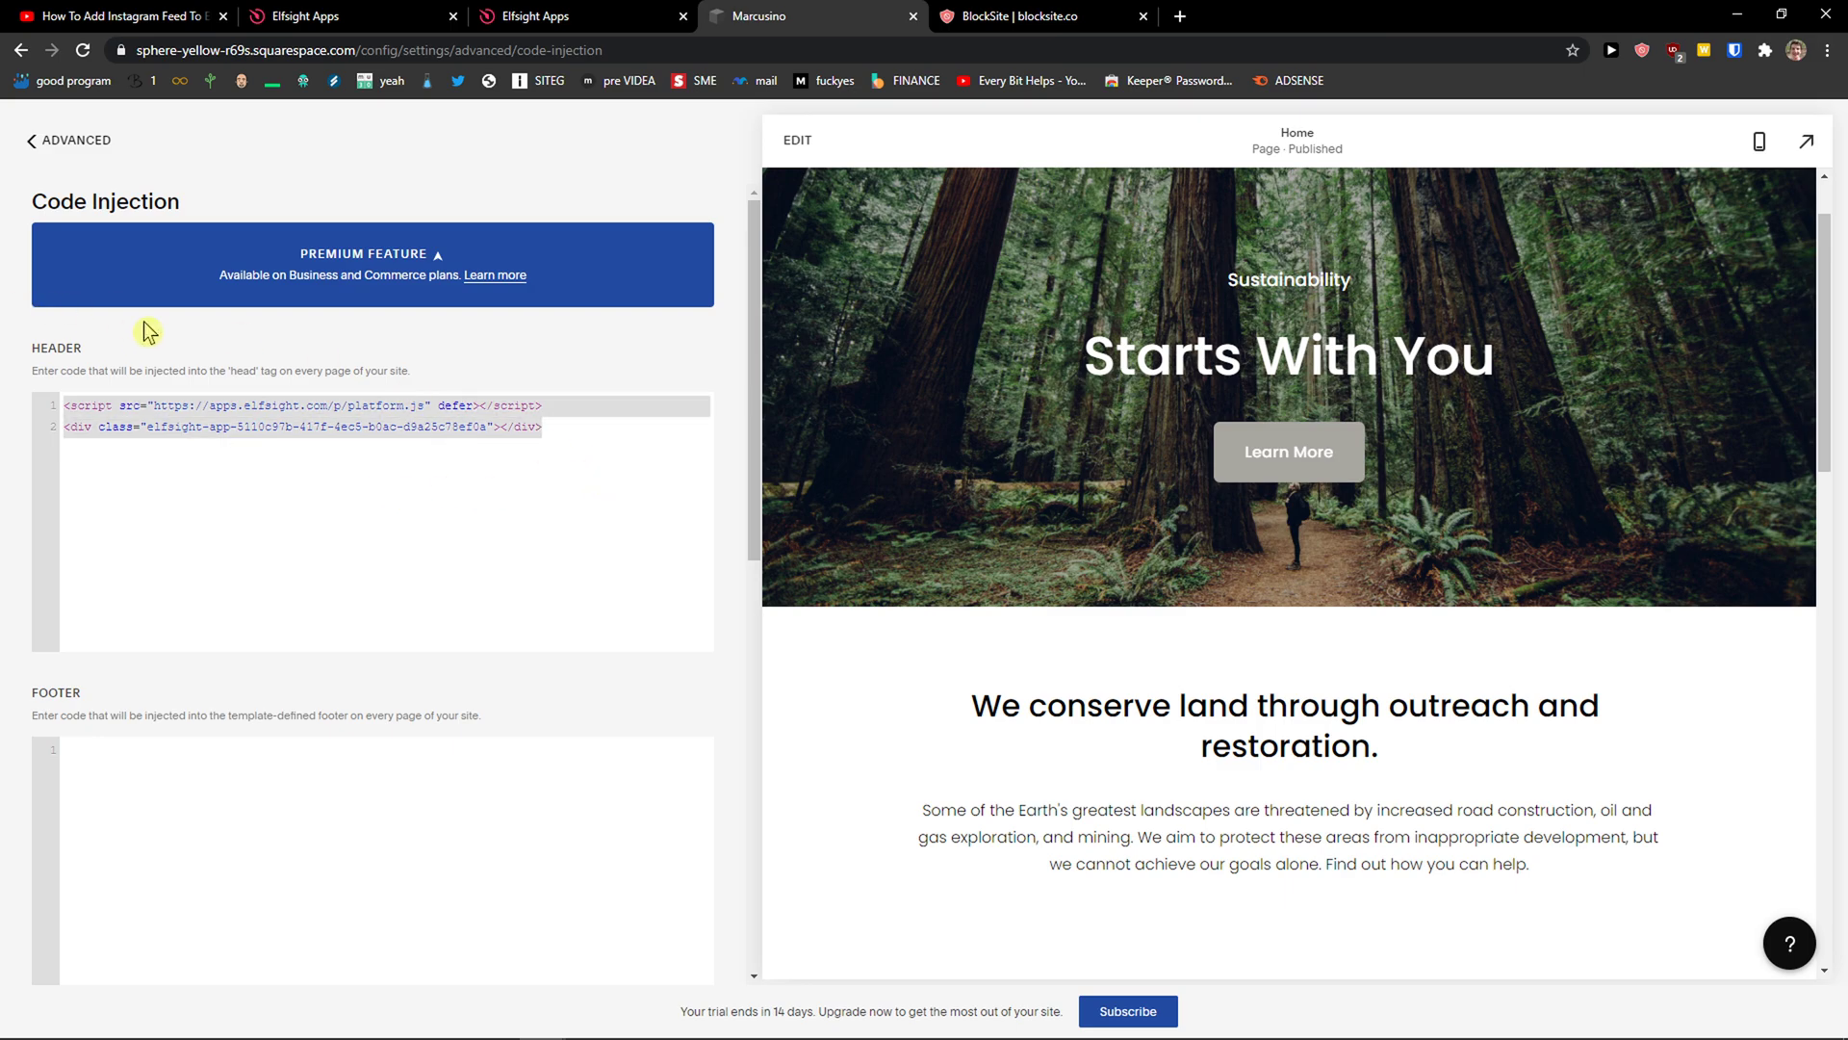